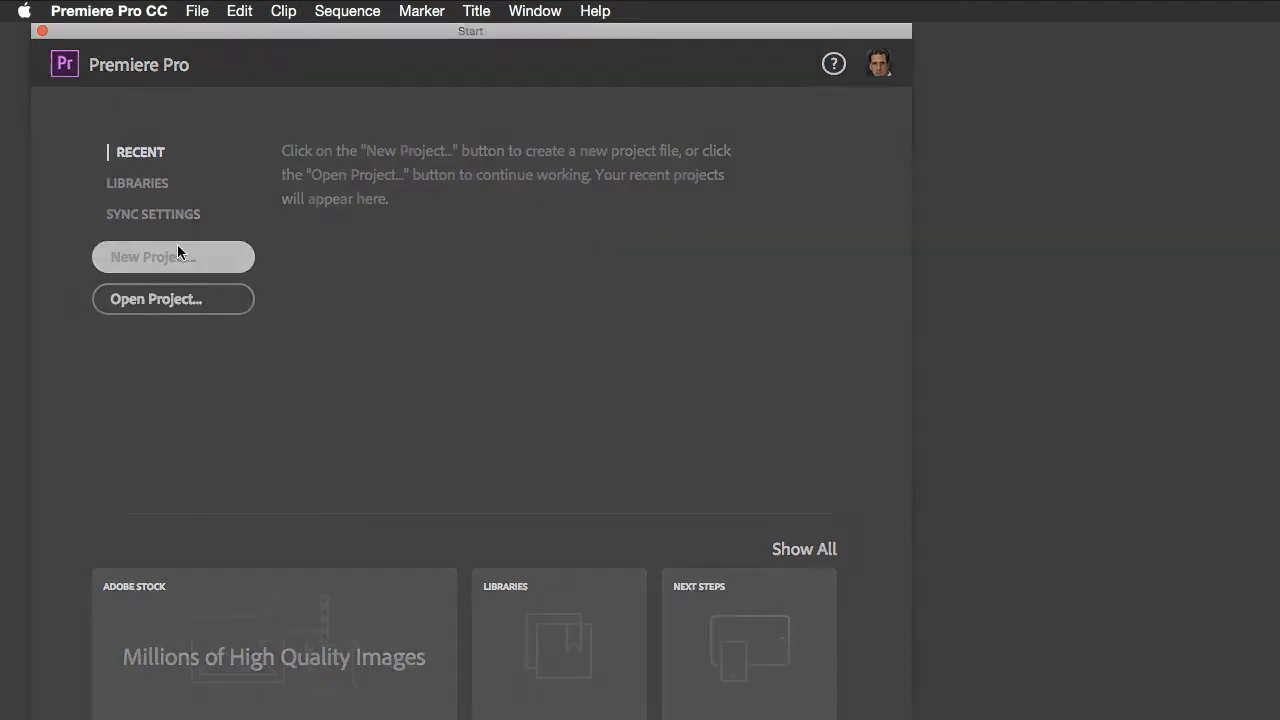
- Create a new project from the Start screen, keeping the name Project 1
click(172, 256)
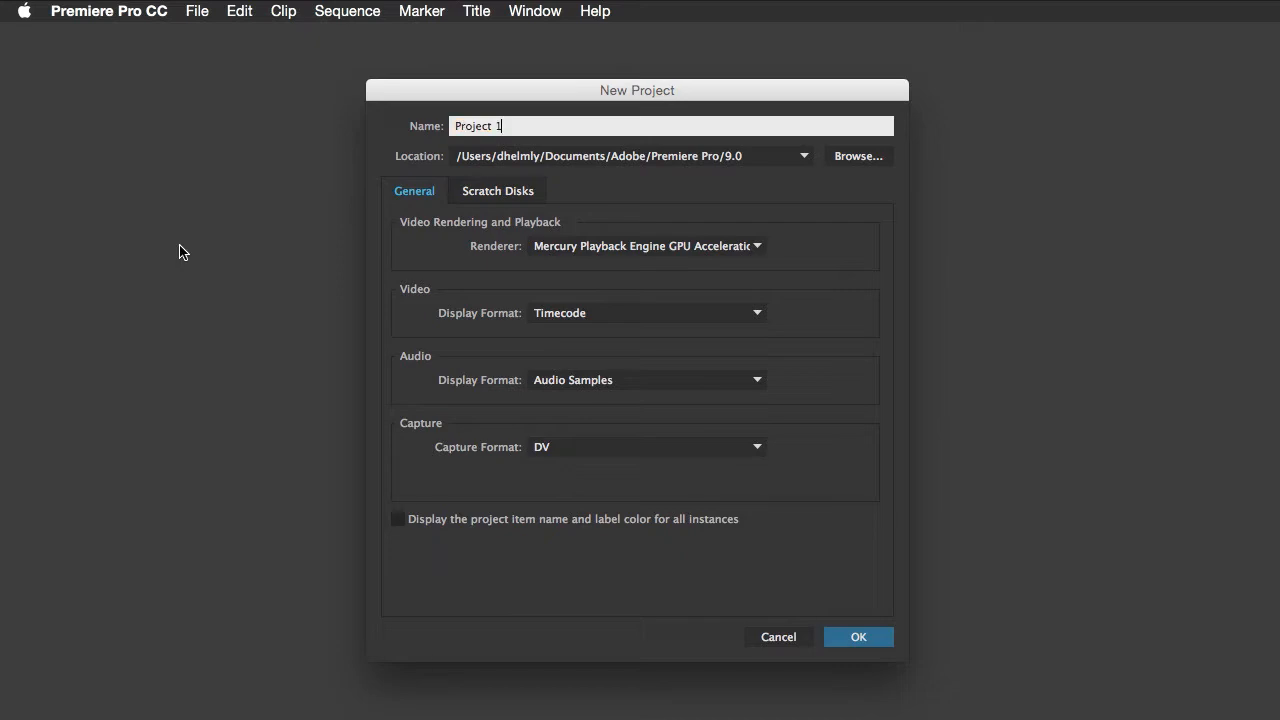
click(858, 637)
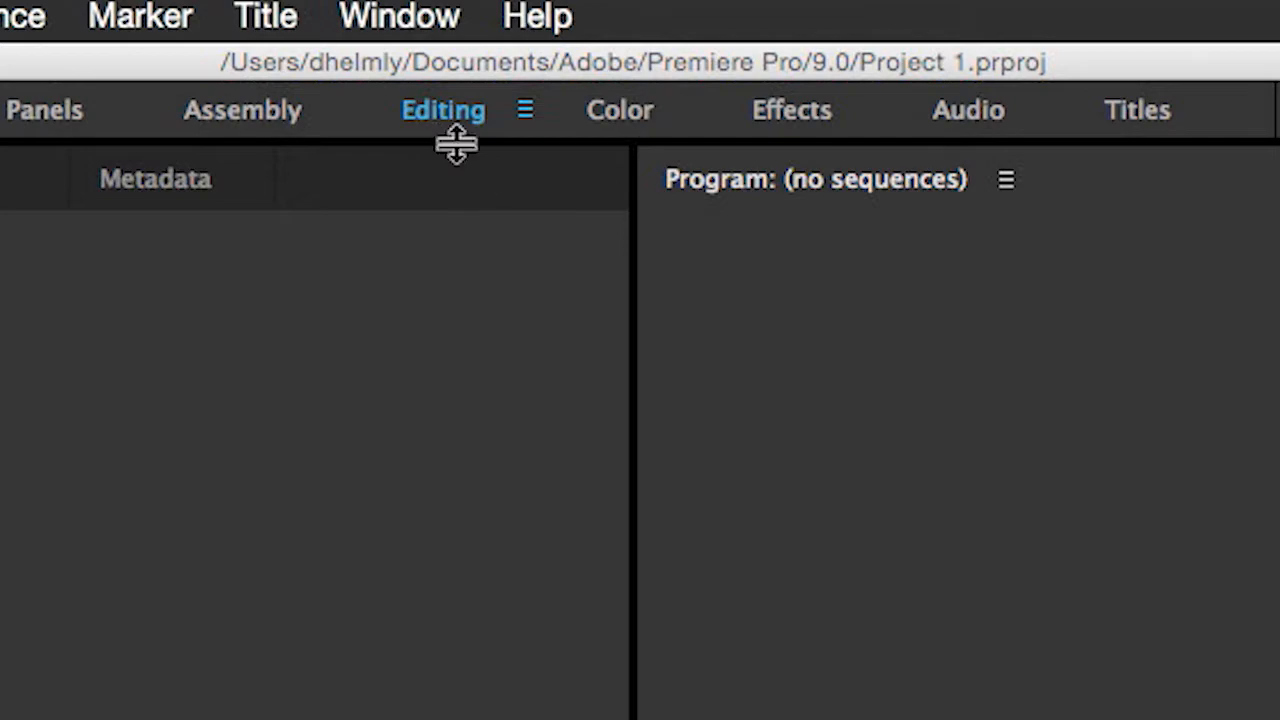
mouse_move(455, 155)
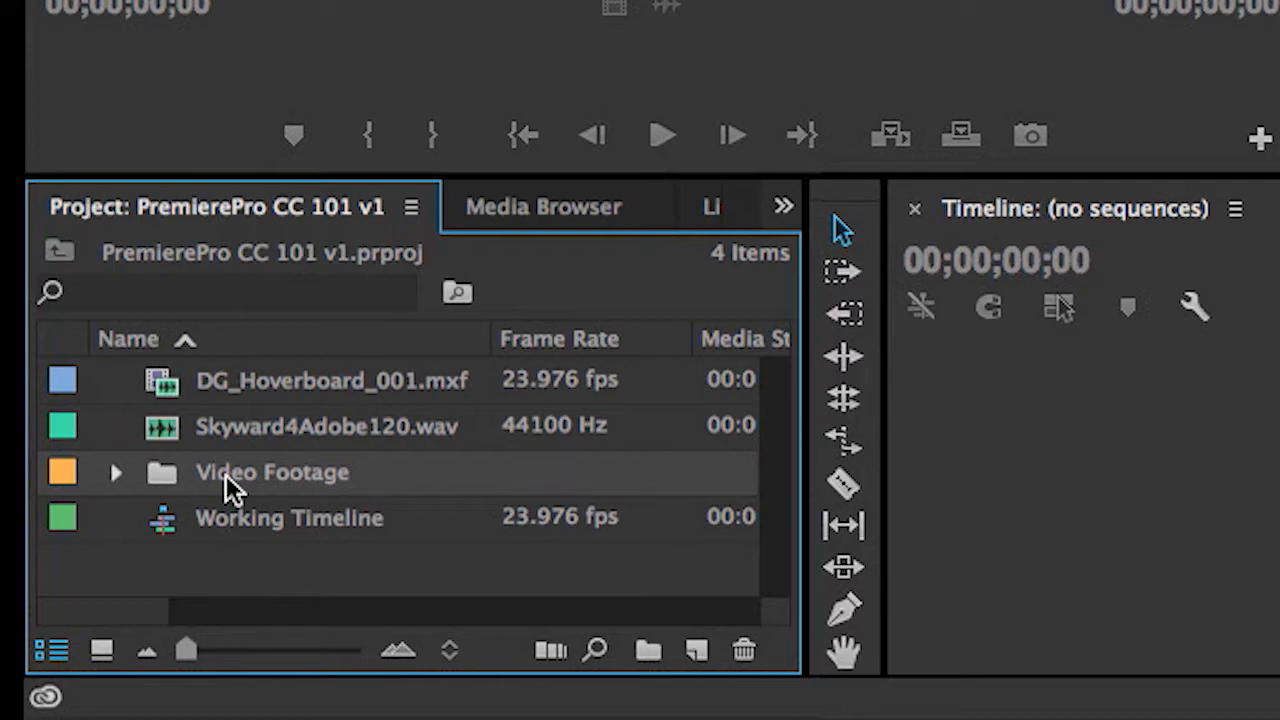
mouse_move(240, 517)
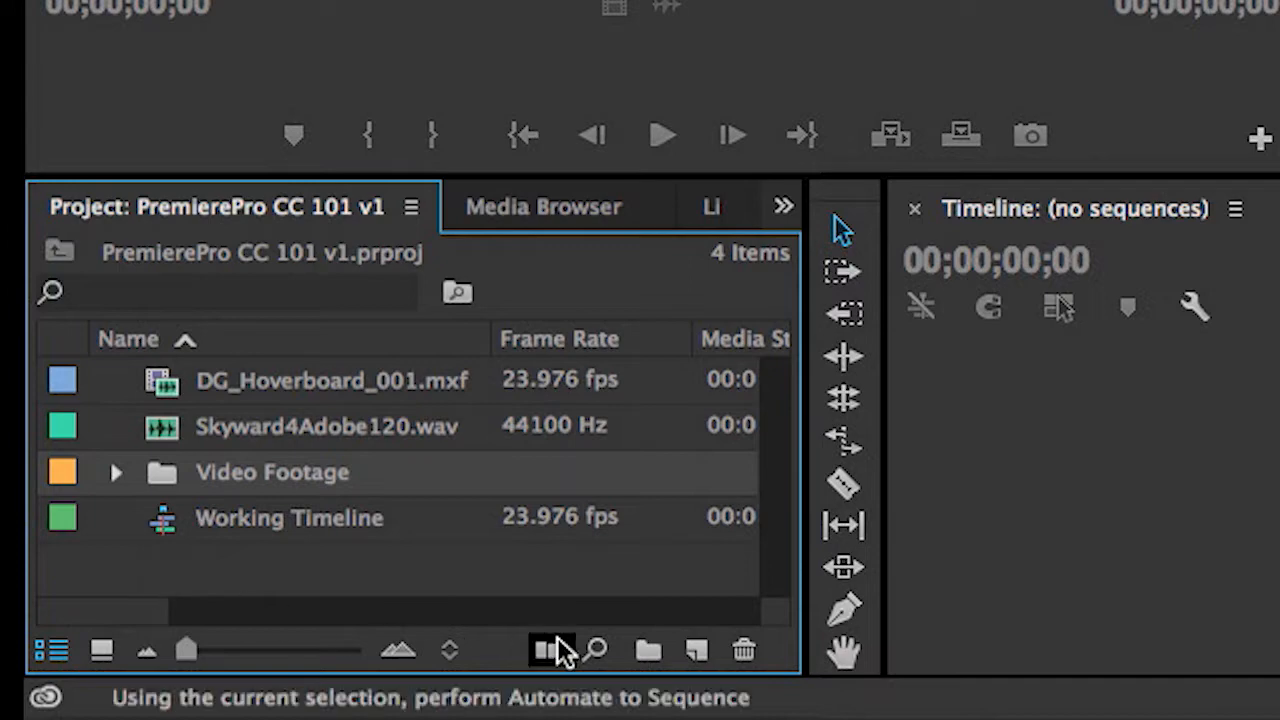
mouse_move(635, 665)
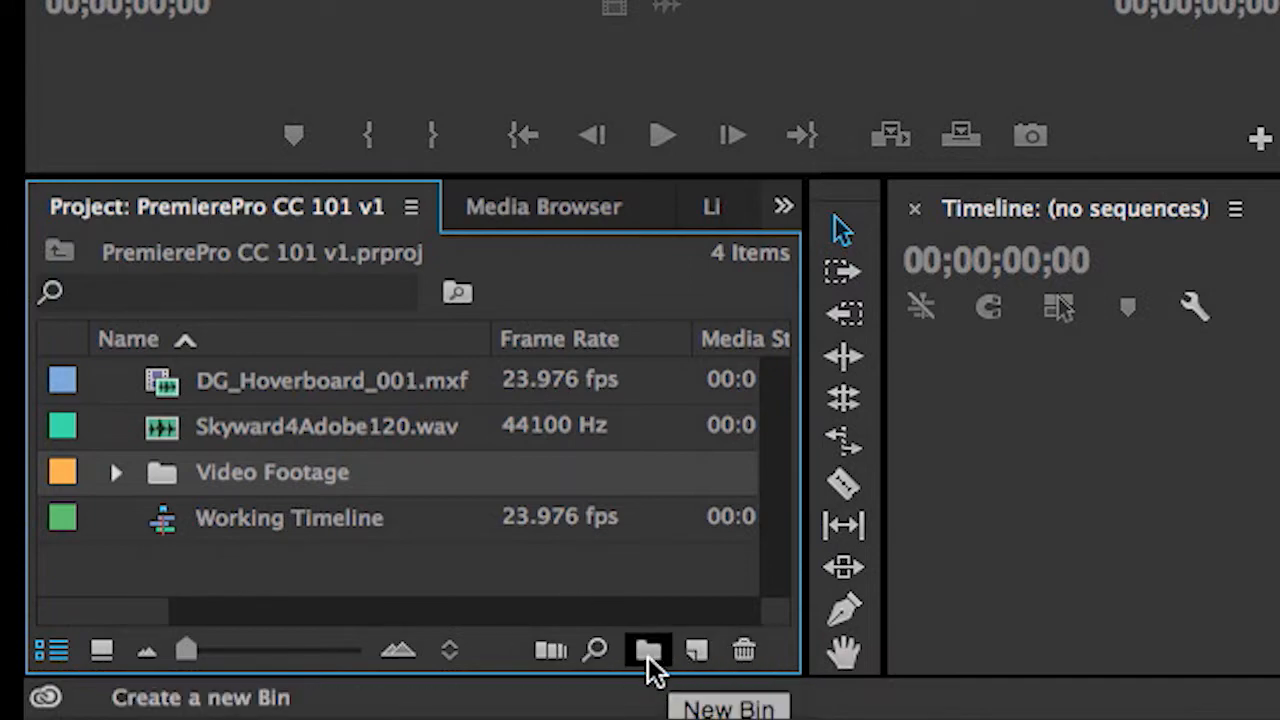
mouse_move(370, 580)
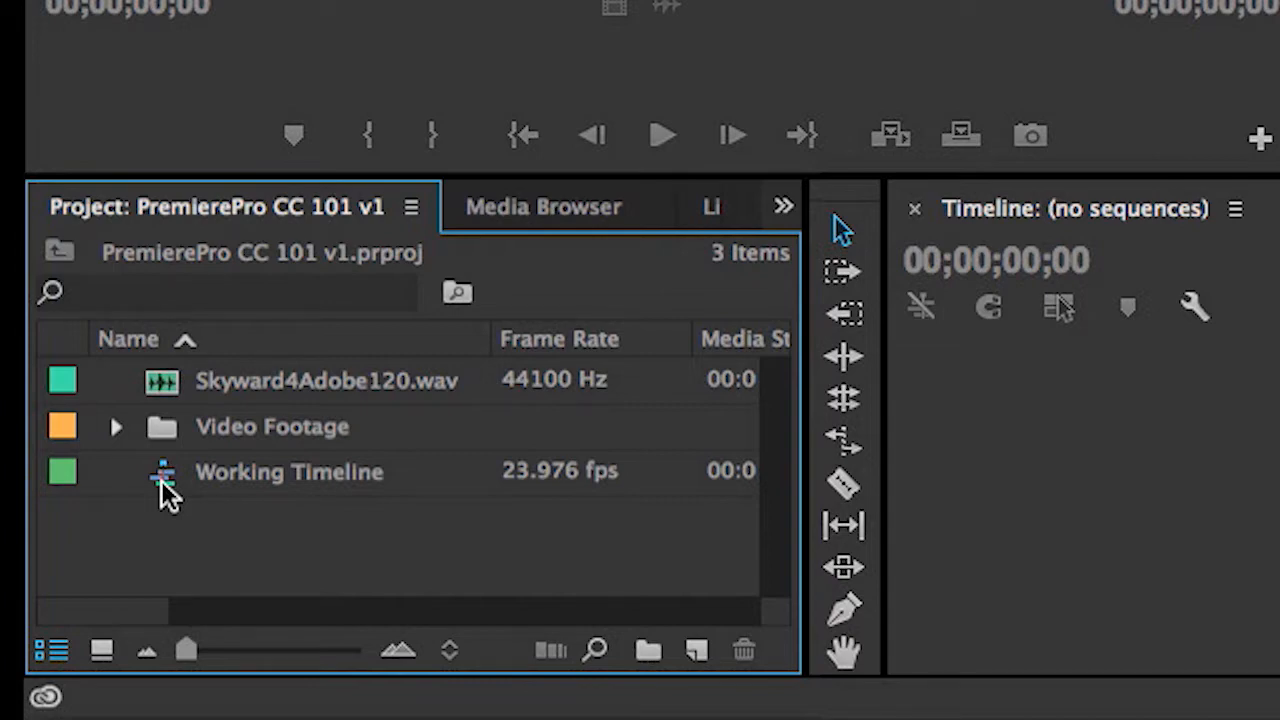
- Open the Working Timeline sequence from the Project panel into the Timeline
double_click(287, 471)
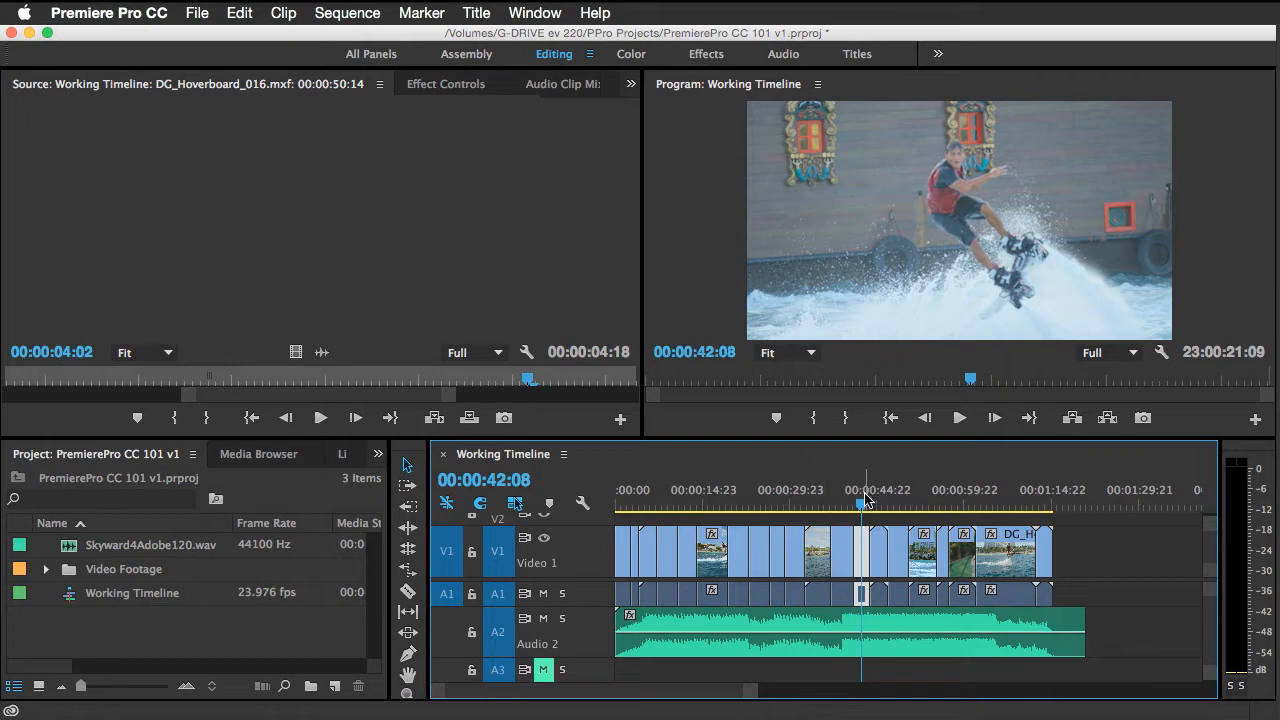
mouse_move(872, 252)
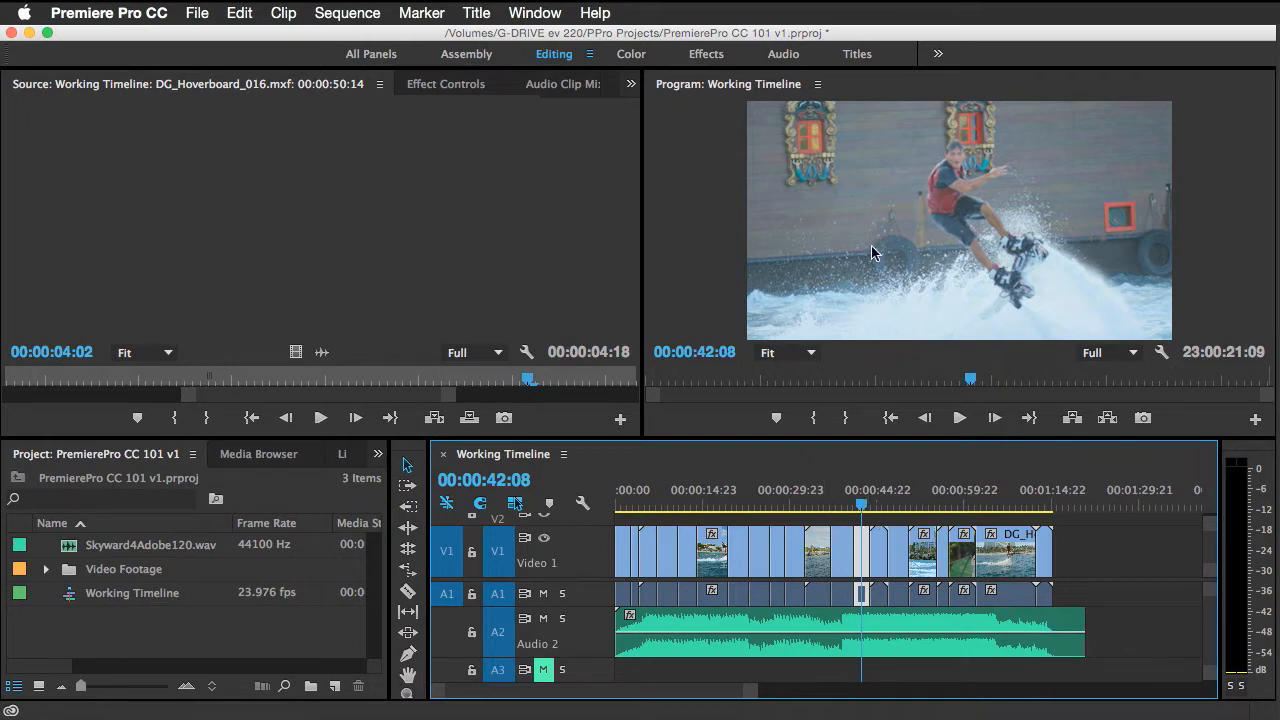
mouse_move(812, 417)
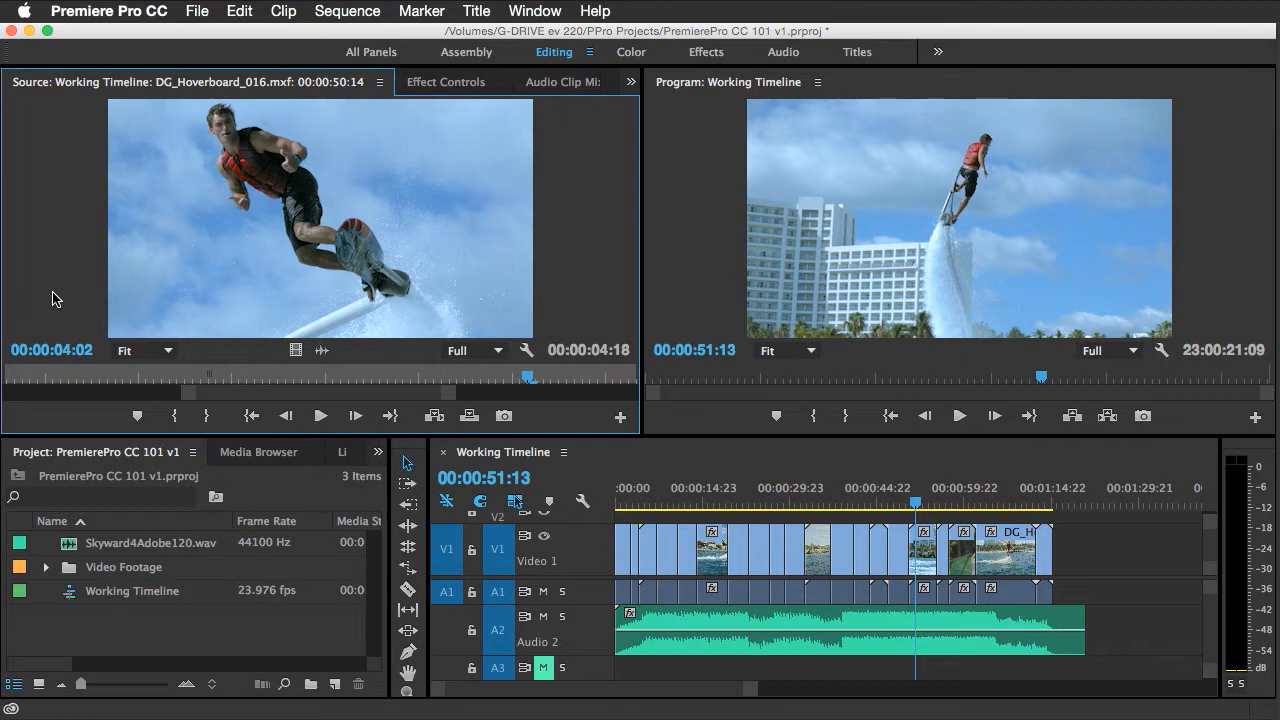
- Load DG_Hoverboard_001.mxf from Video Footage into the Source Monitor and scrub through it
click(47, 567)
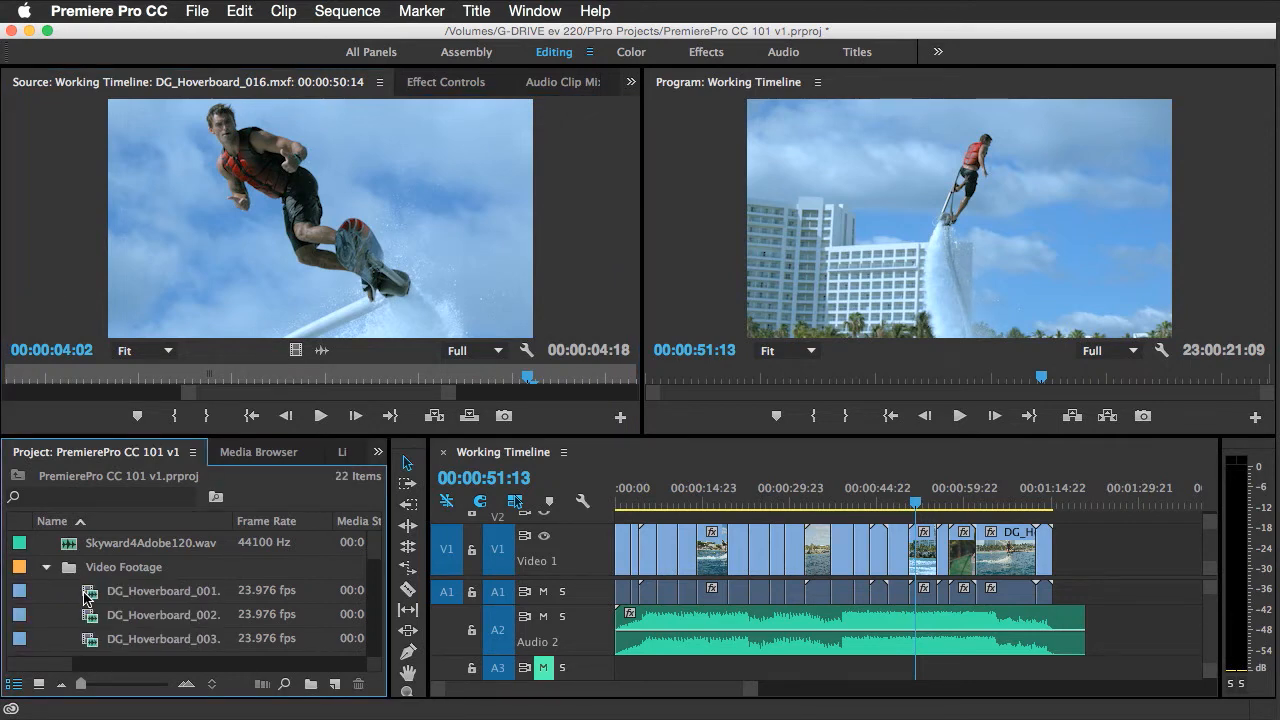
double_click(163, 590)
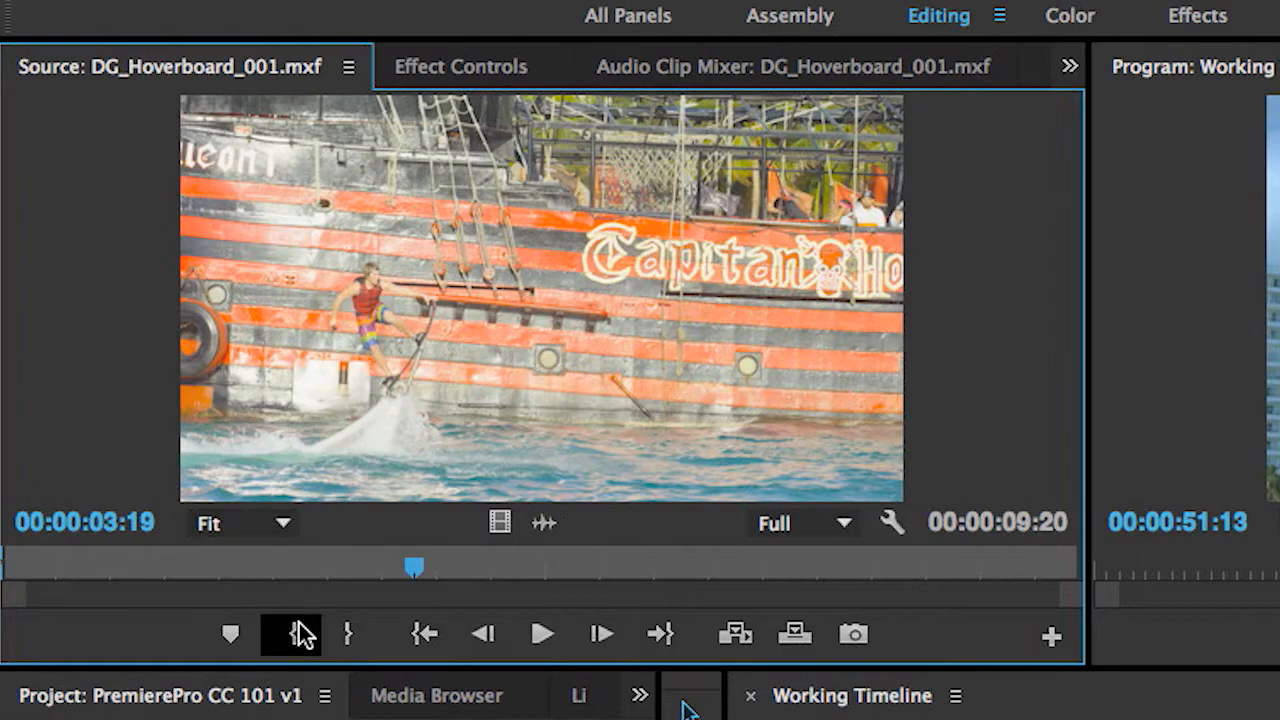
mouse_move(294, 635)
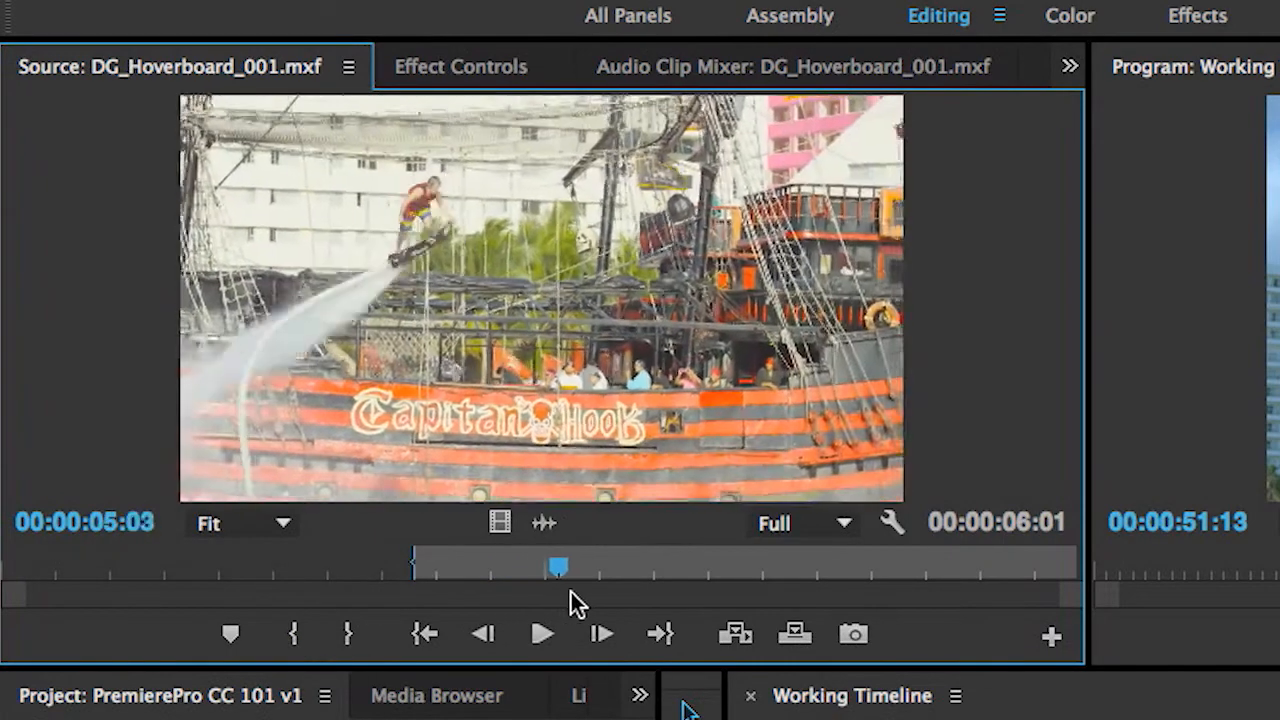
drag(558, 568, 808, 568)
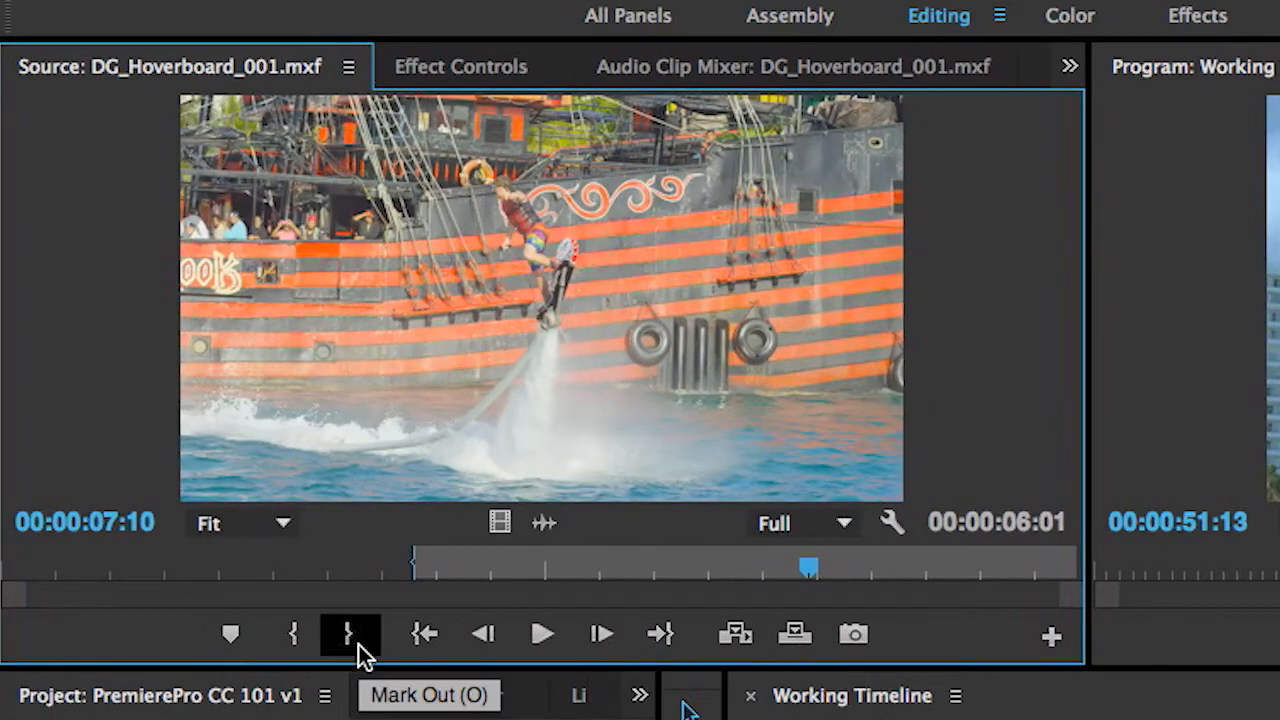
mouse_move(362, 655)
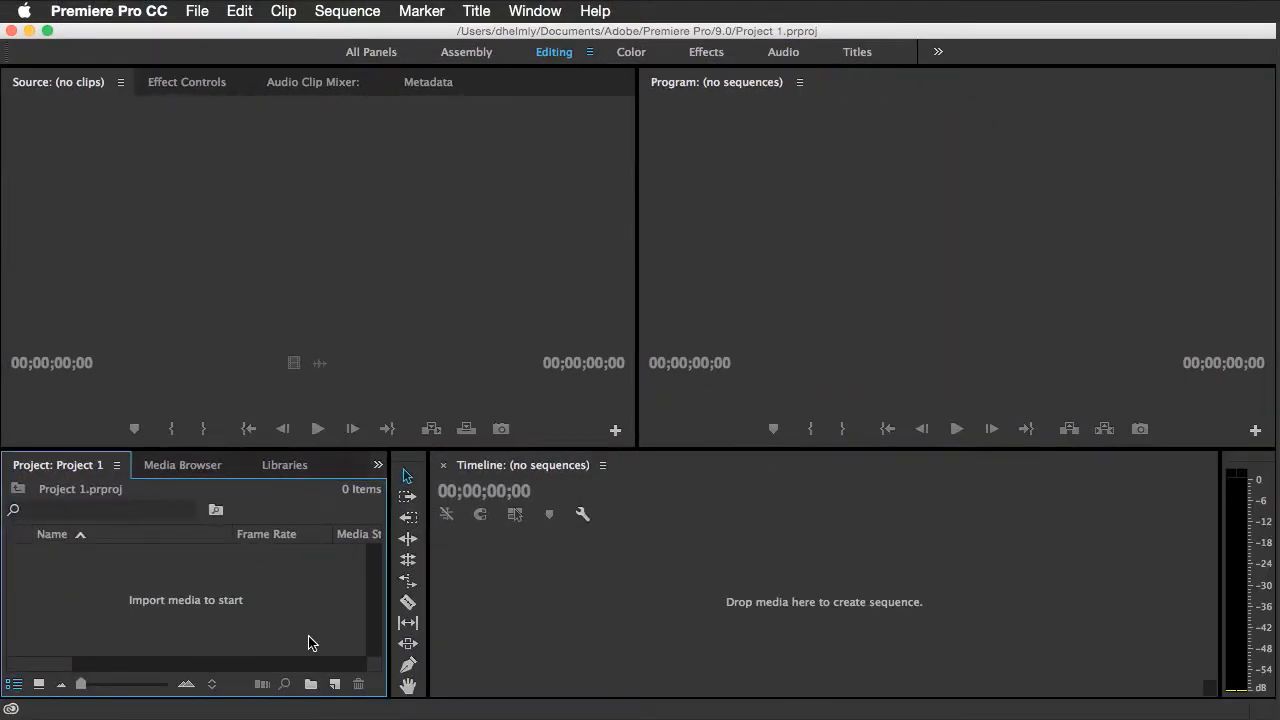
mouse_move(296, 643)
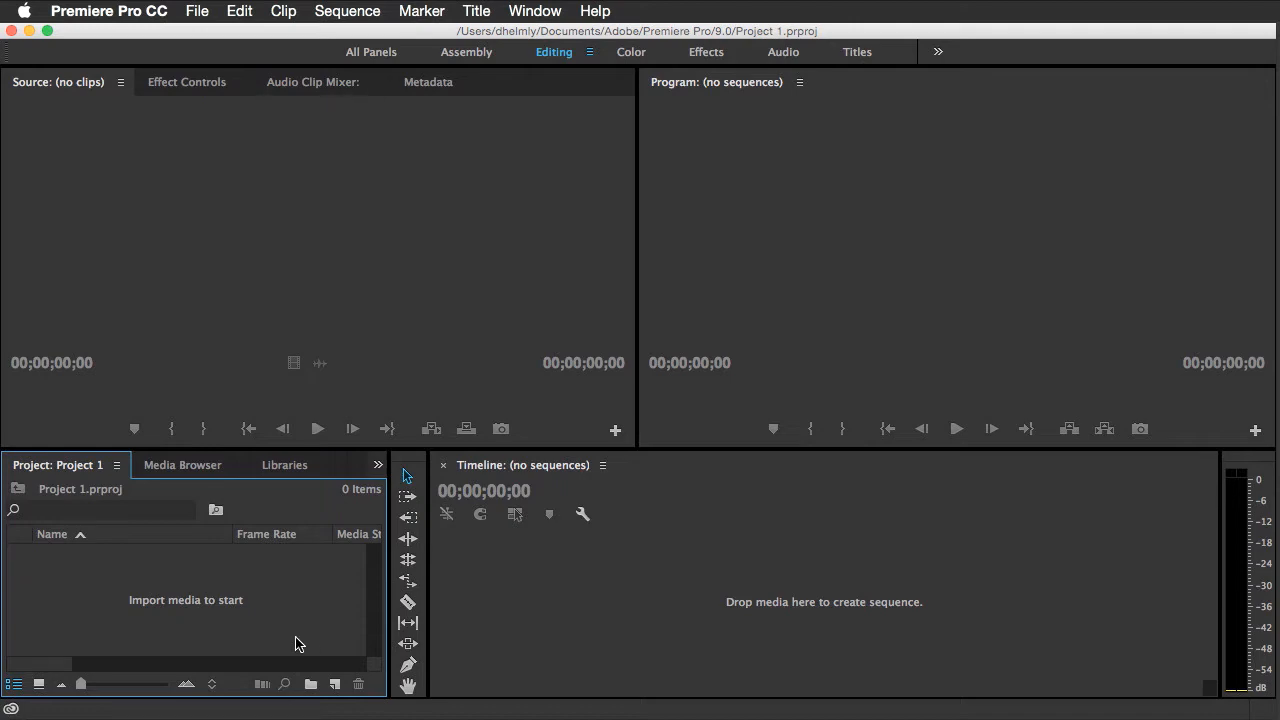
- Show the Media Browser listing local and network drives in Project 1
click(182, 464)
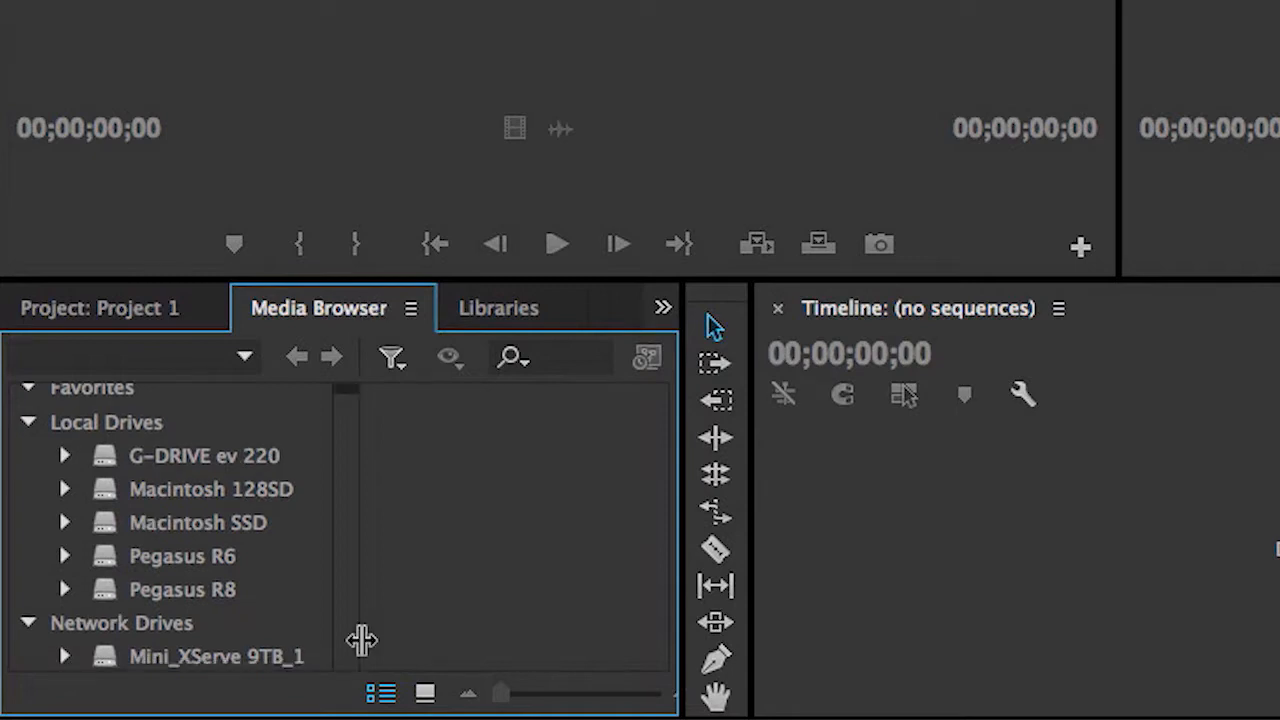
click(104, 422)
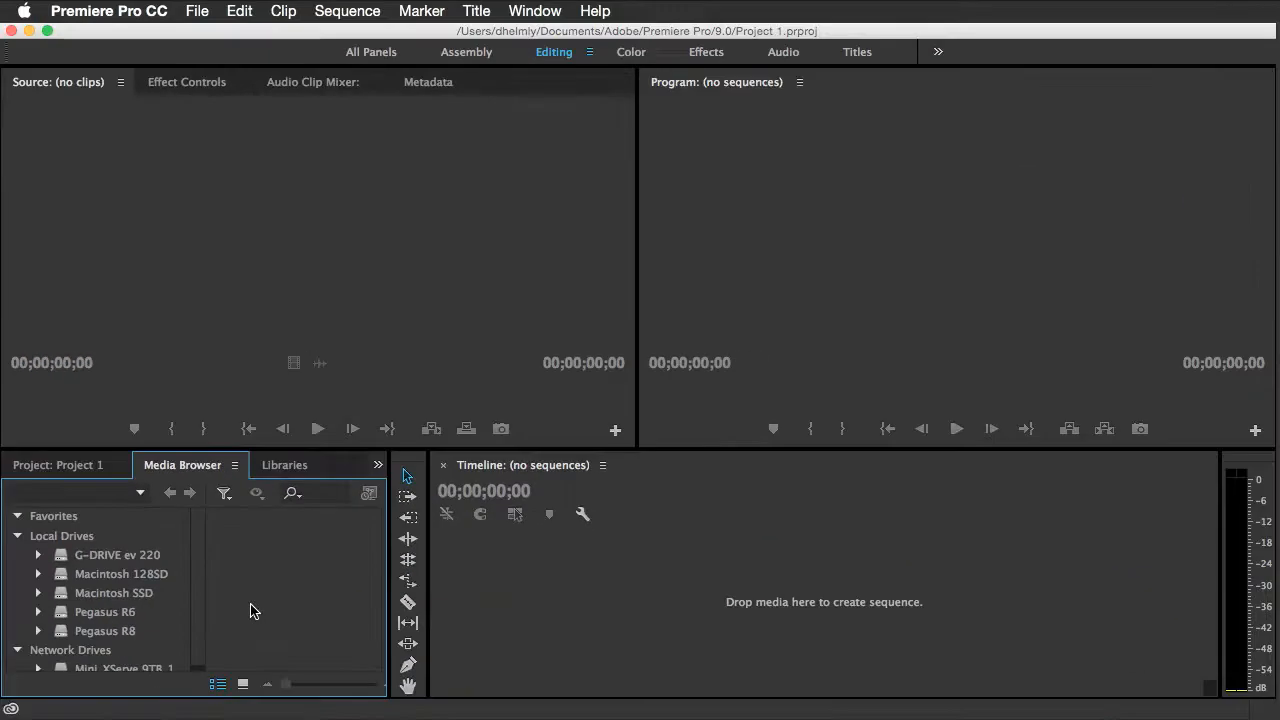
mouse_move(239, 579)
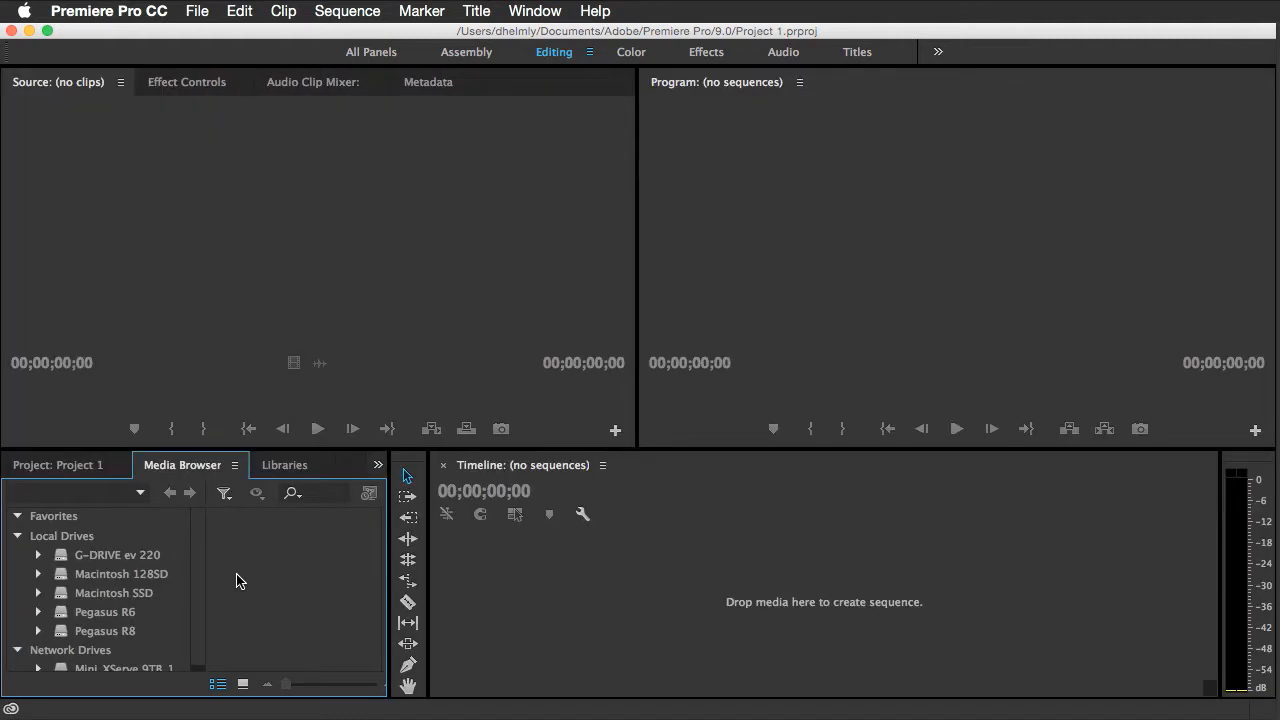
mouse_move(285, 572)
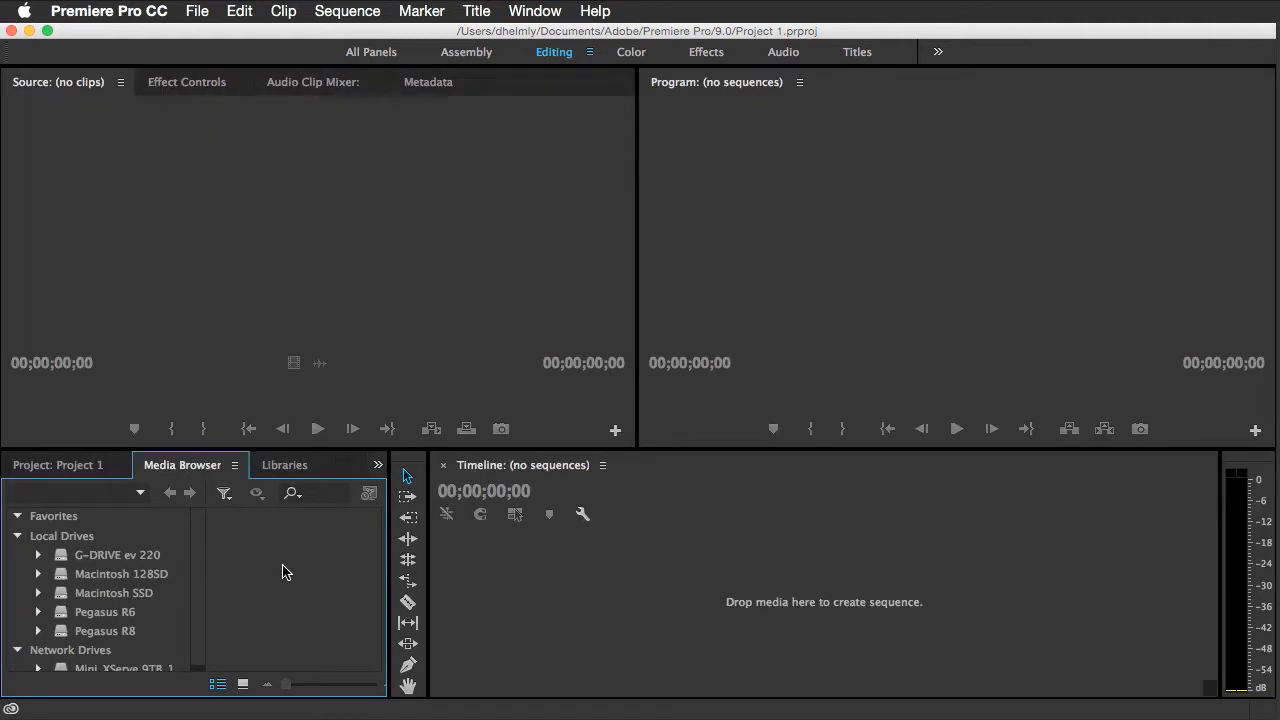
mouse_move(658, 598)
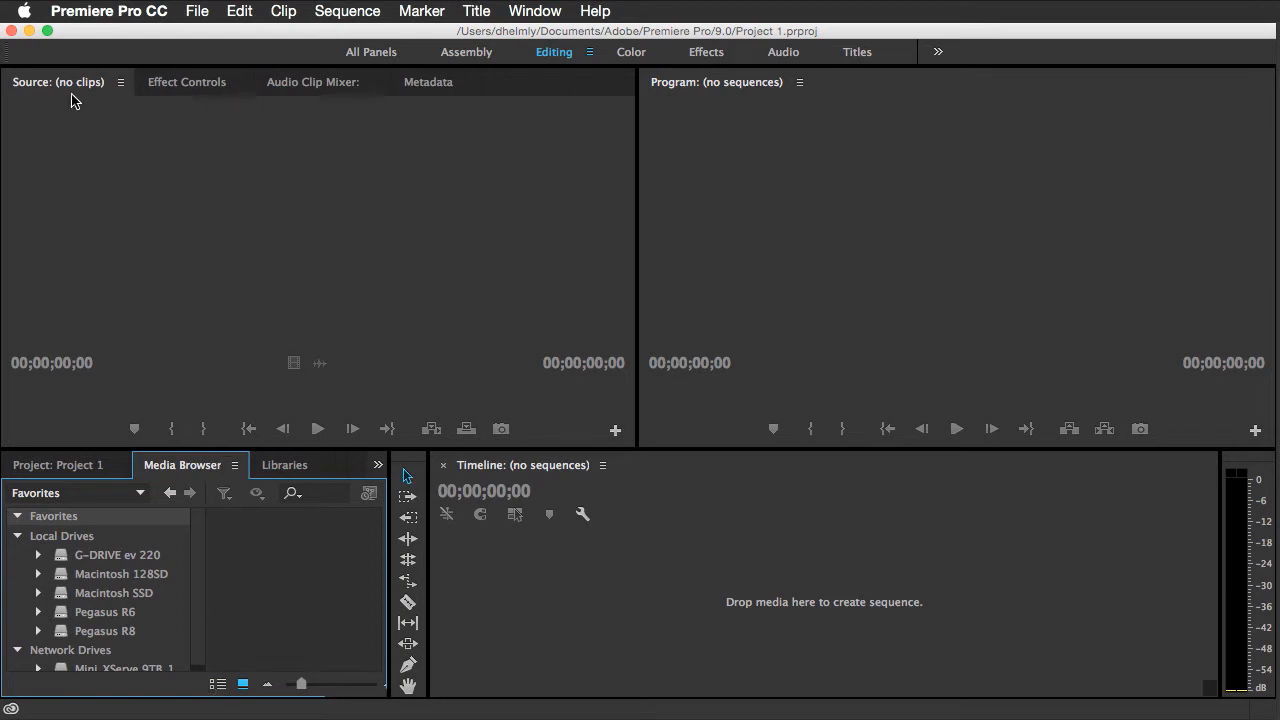
- Search Keyboard Shortcuts for 'under cur' to find Maximize or Restore Frame Under Cursor
click(108, 11)
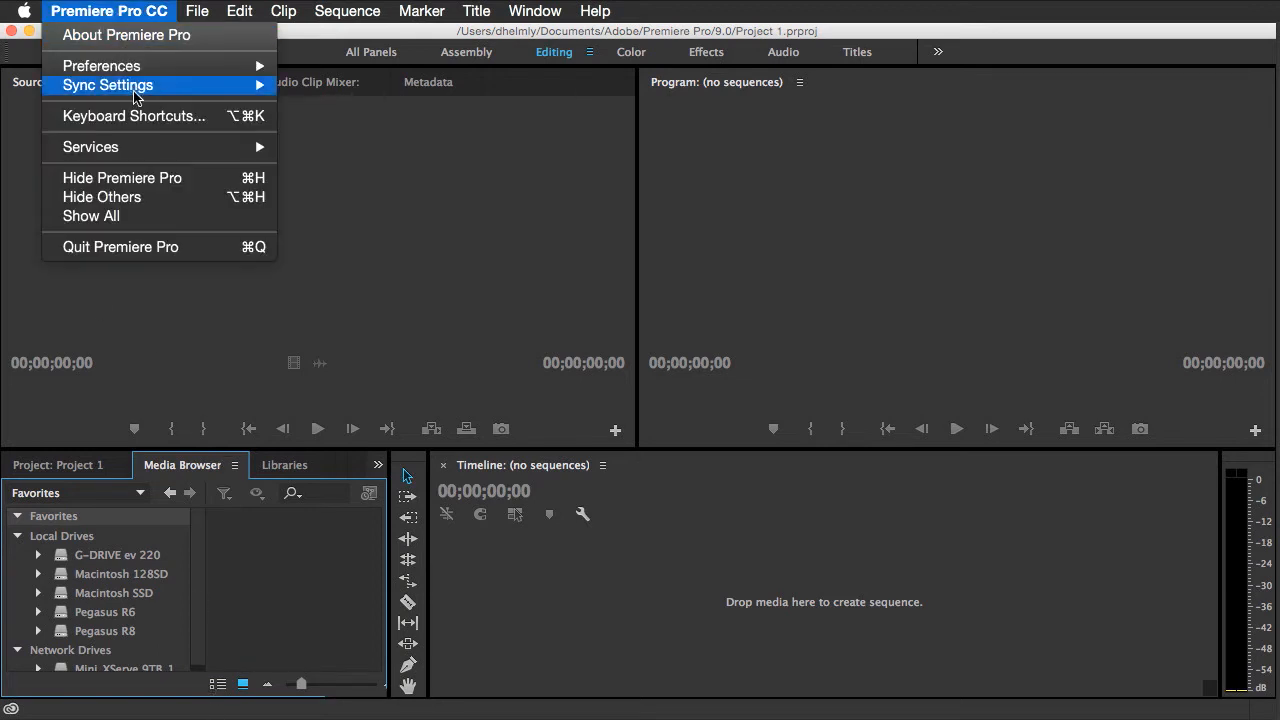
click(131, 116)
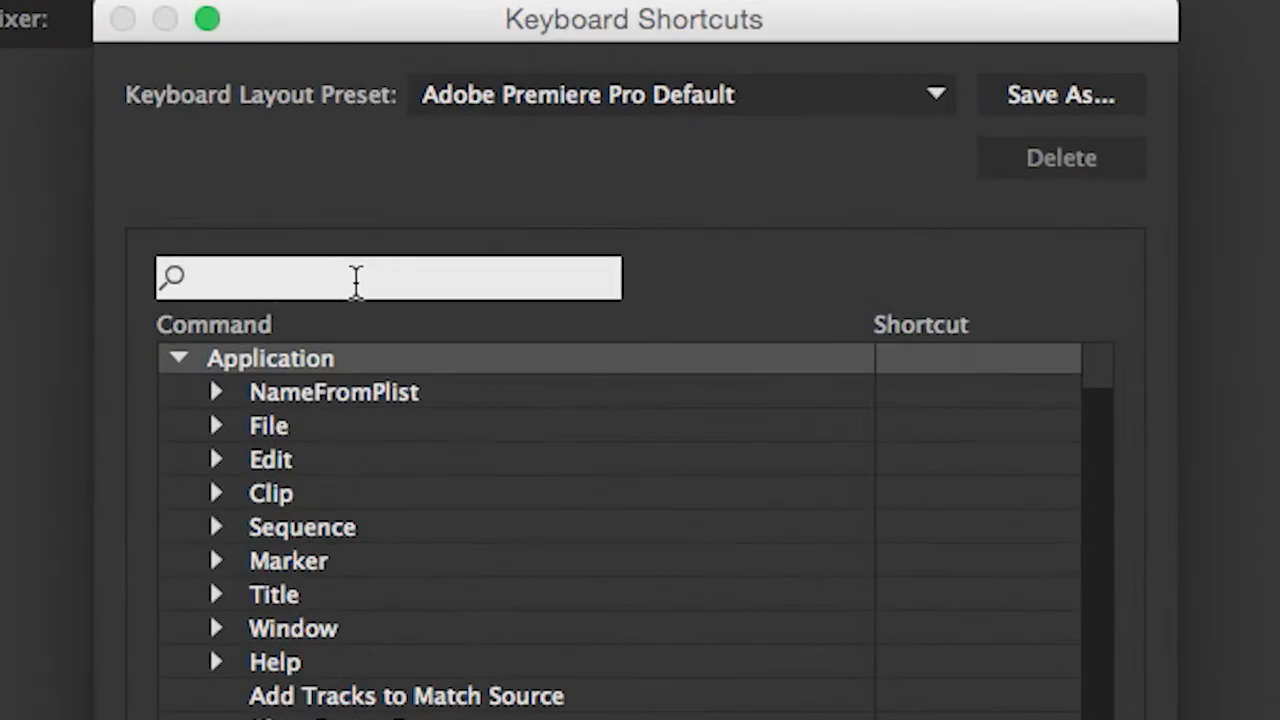
text(und)
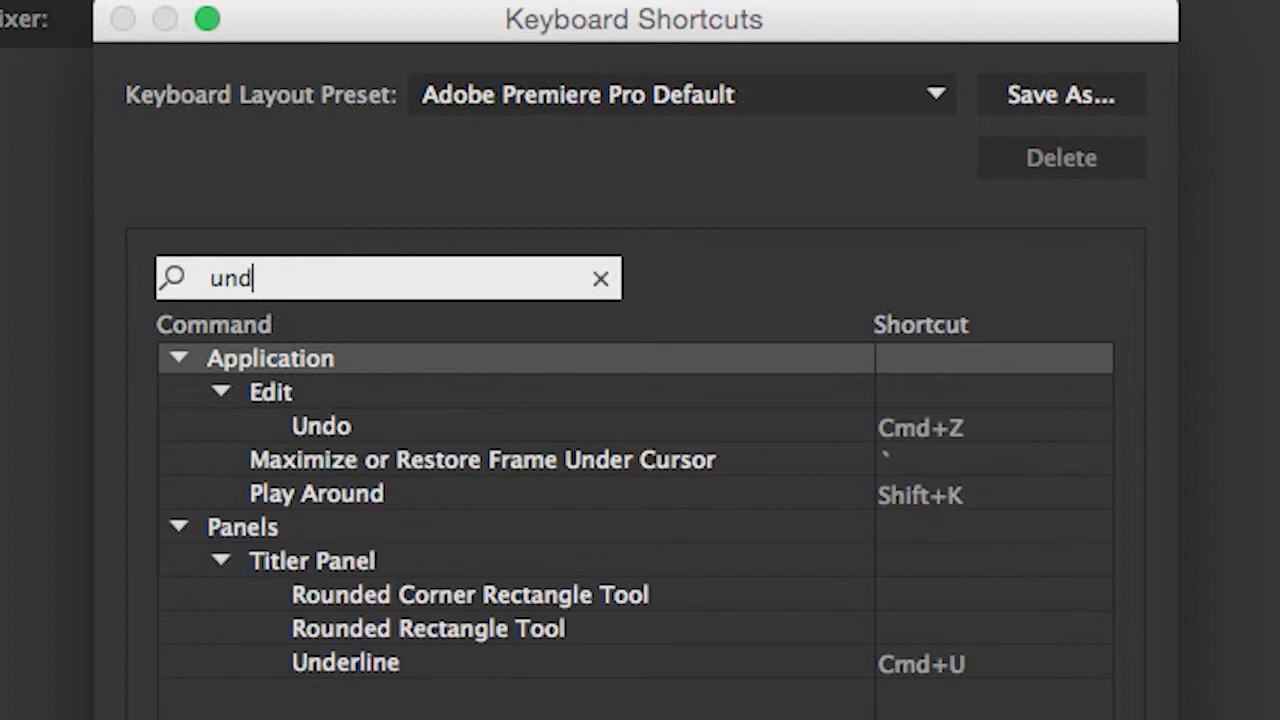
text(under cur)
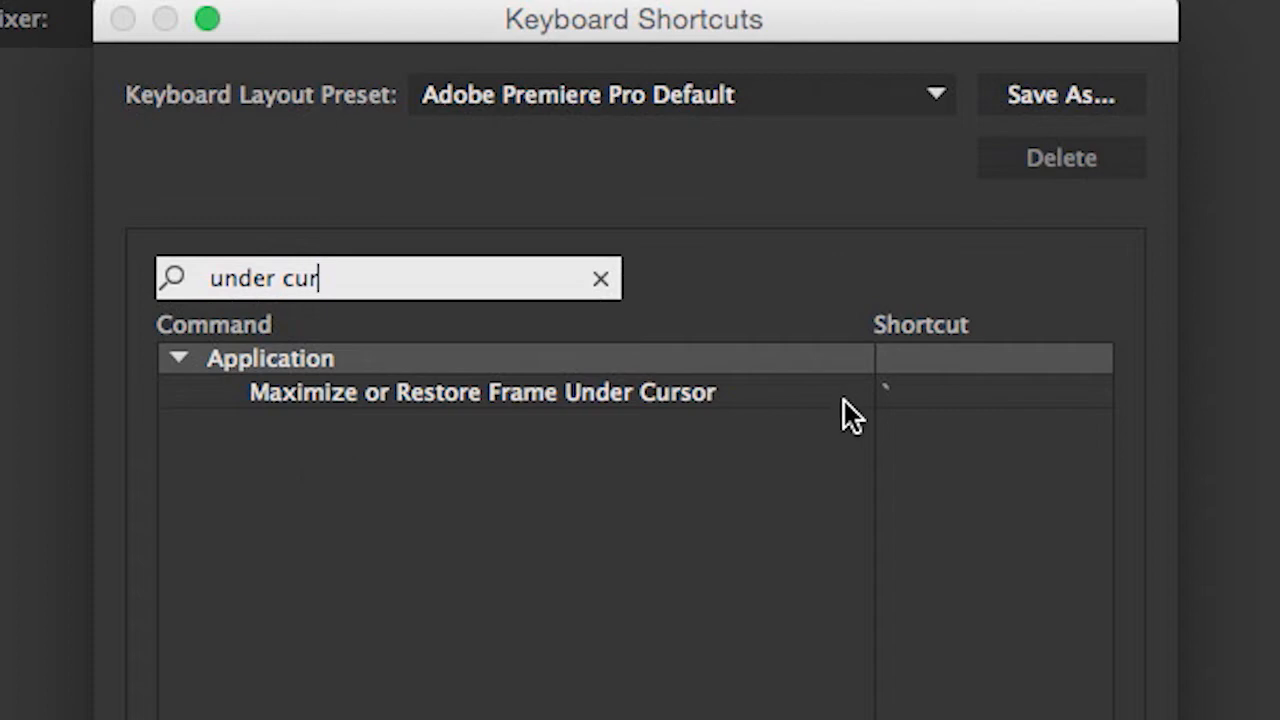
mouse_move(927, 468)
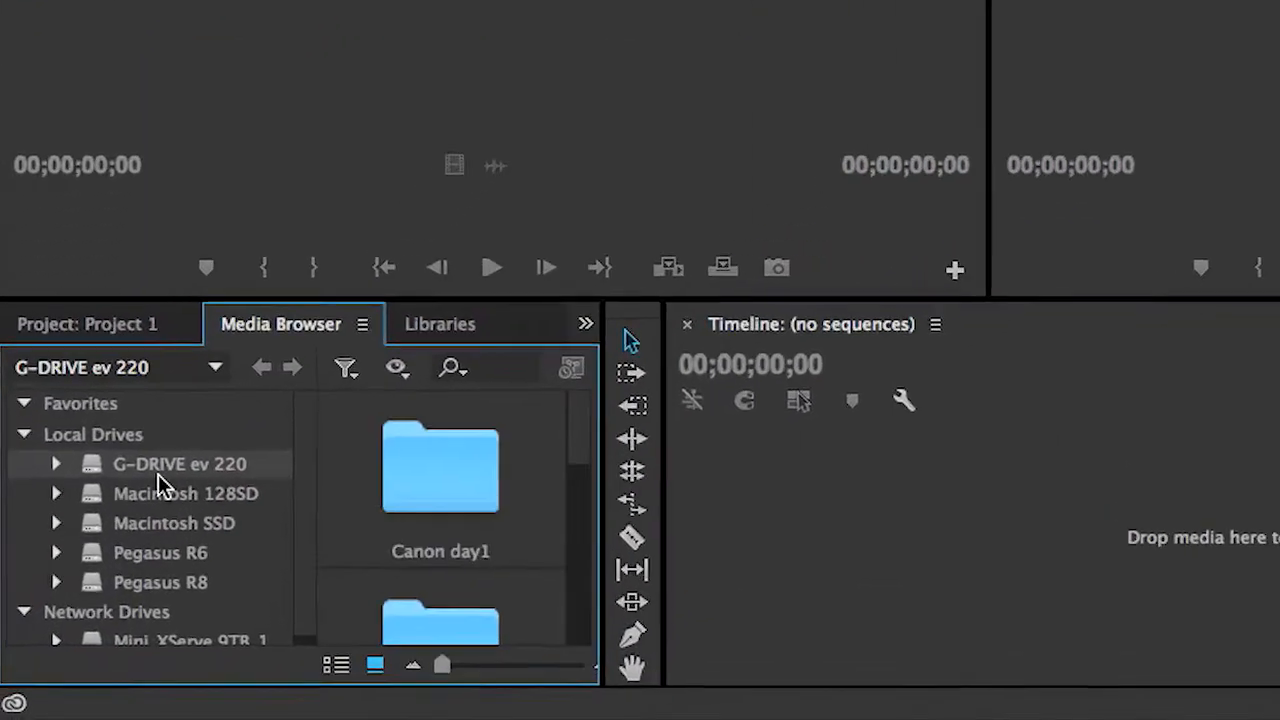
- Browse G-DRIVE ev 220's Hoverboard Footage folder and show its 19 clips as thumbnails
click(337, 664)
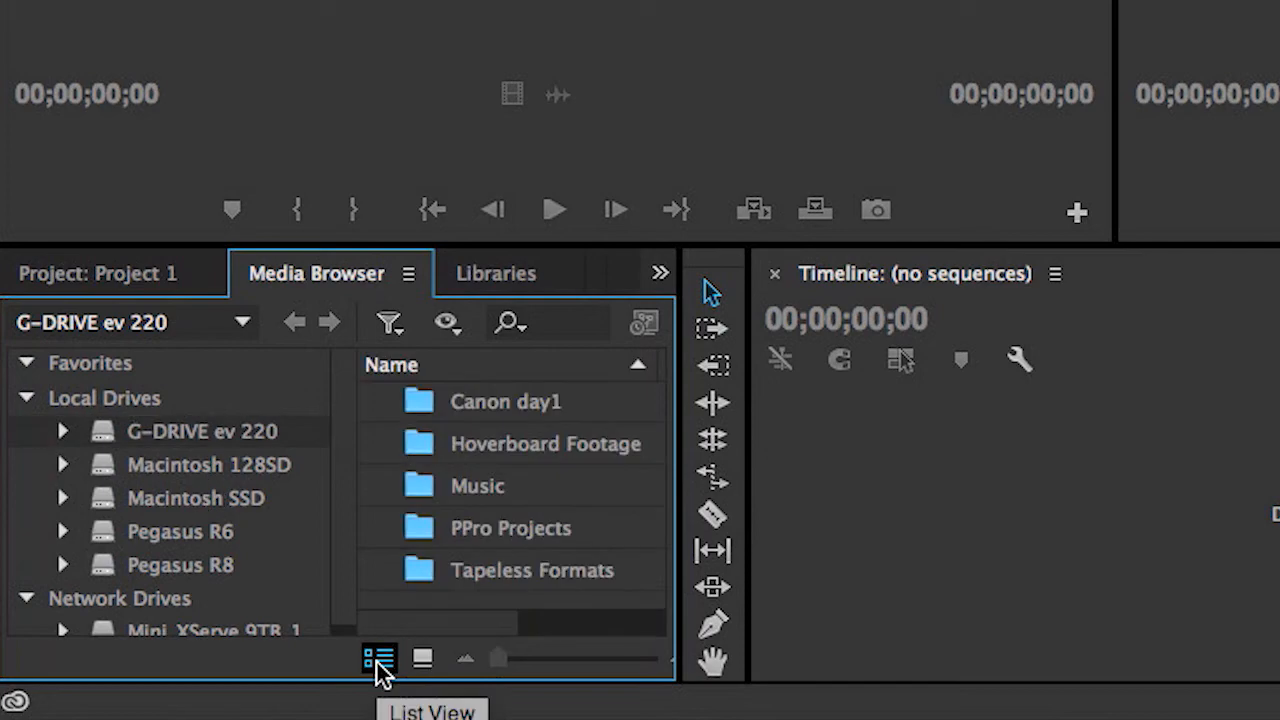
mouse_move(398, 430)
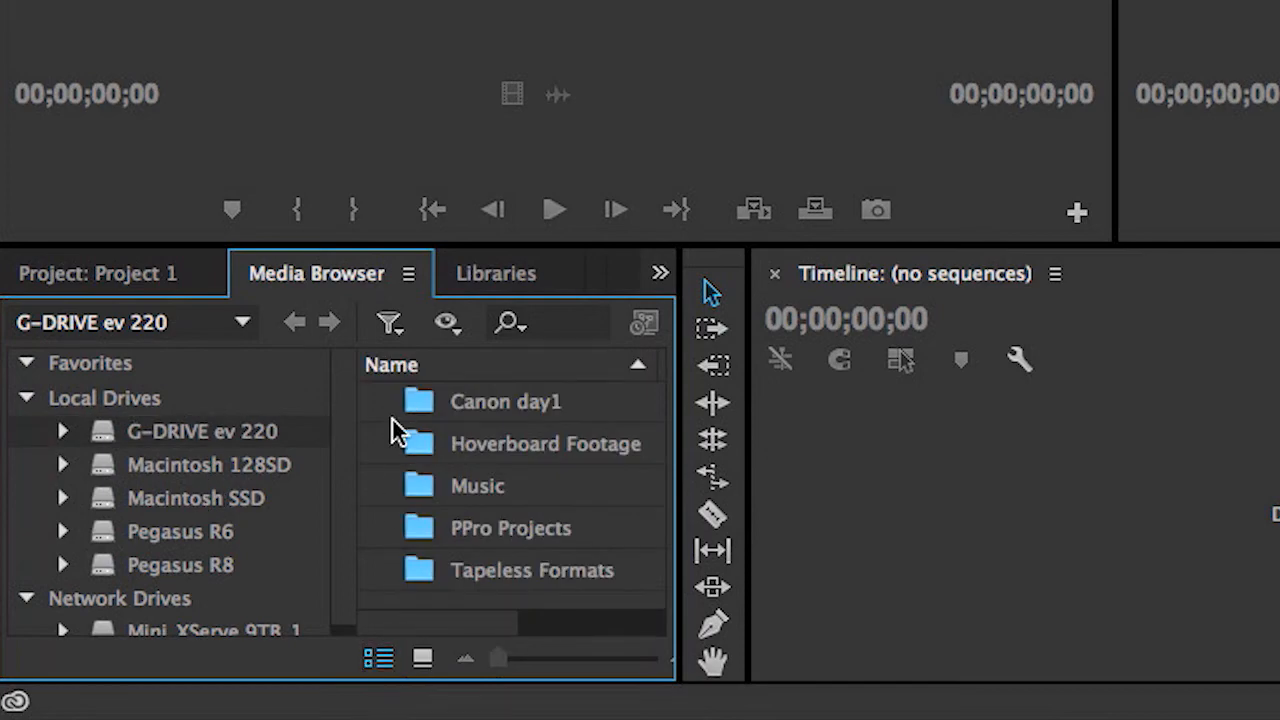
mouse_move(422, 455)
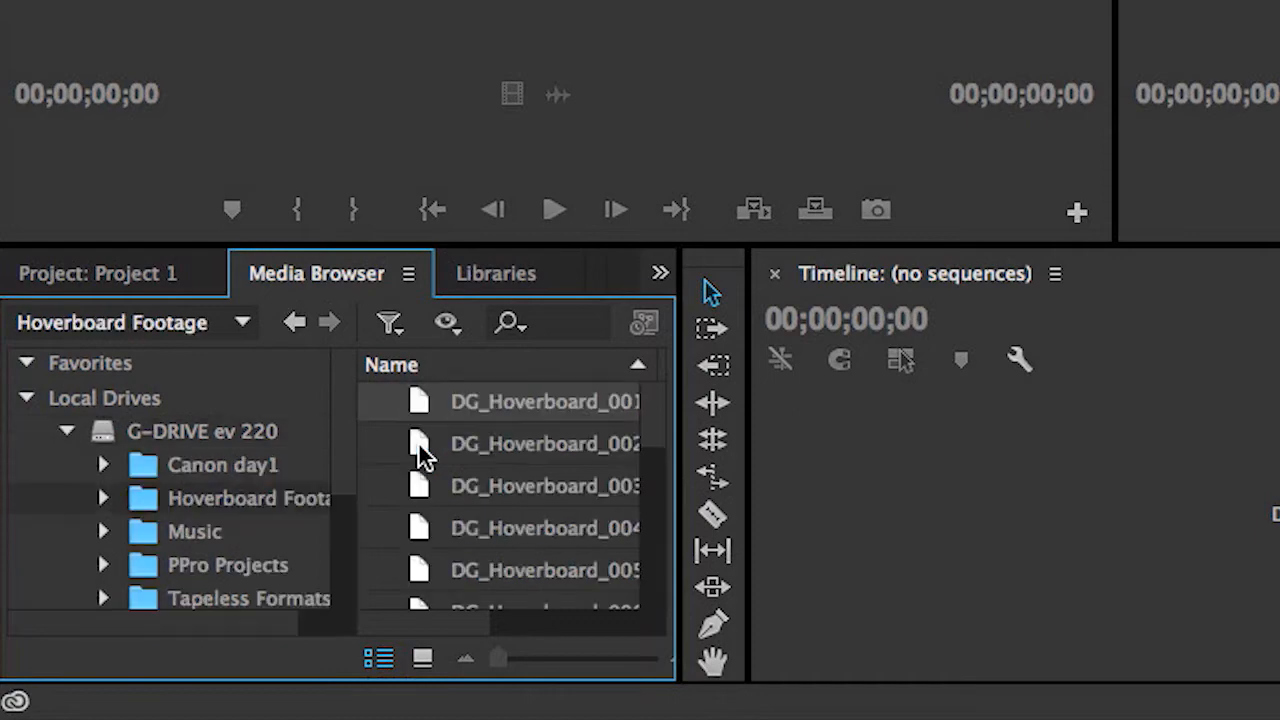
mouse_move(390, 458)
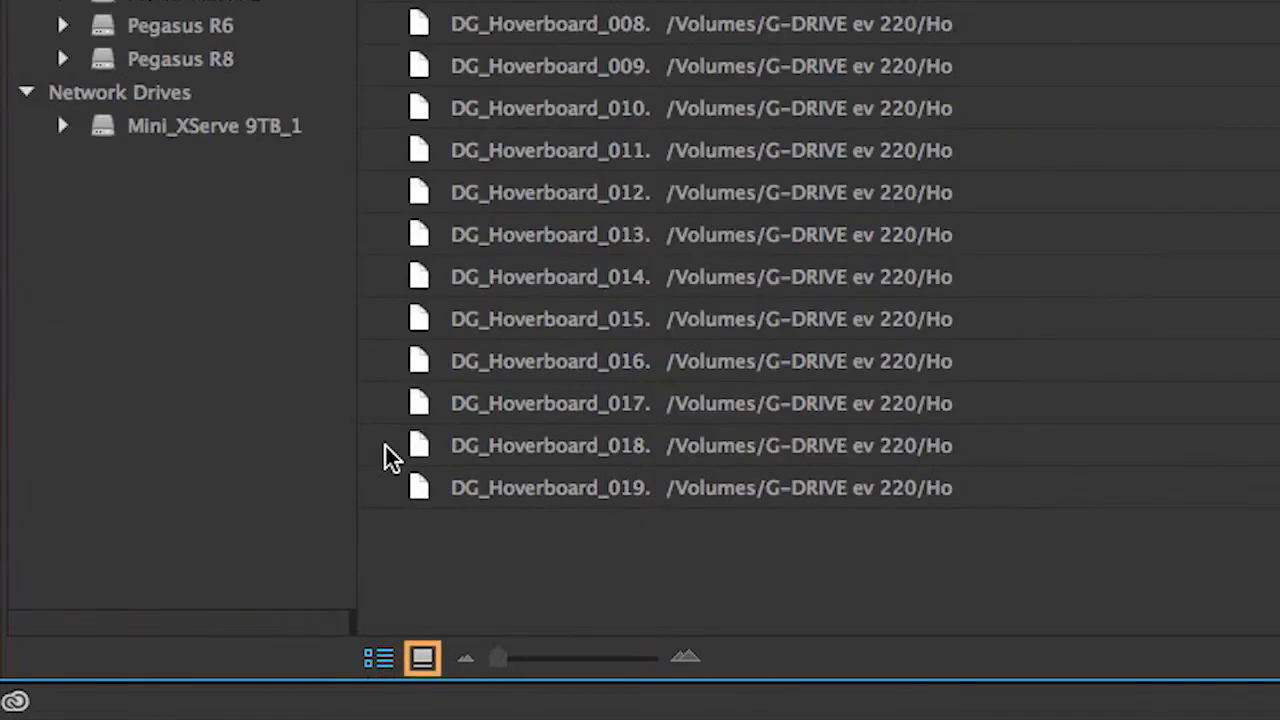
click(417, 657)
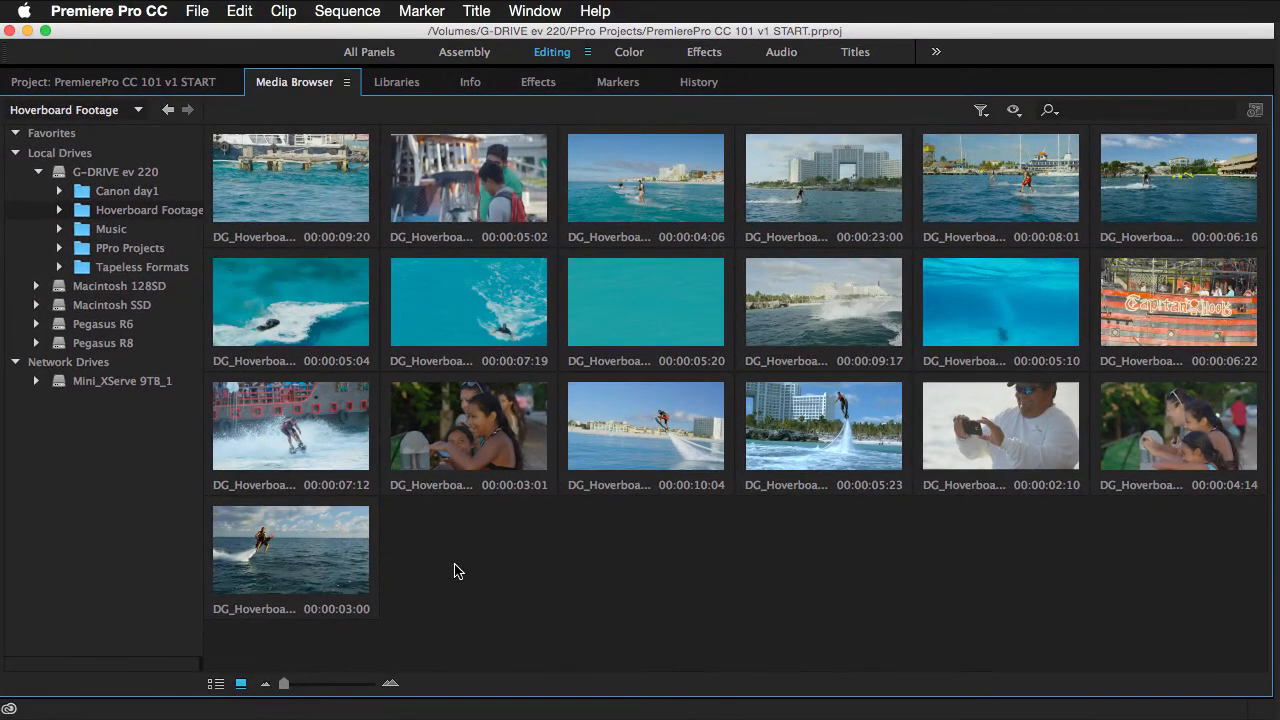
mouse_move(320, 192)
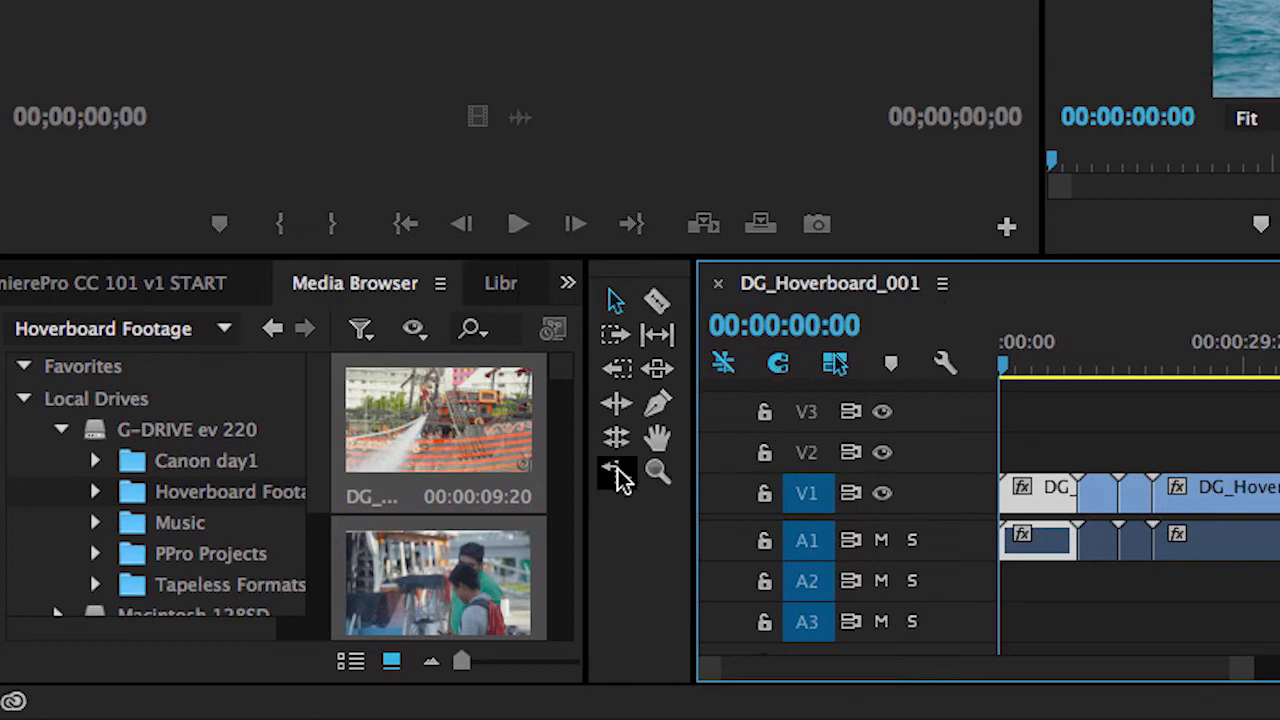
mouse_move(490, 505)
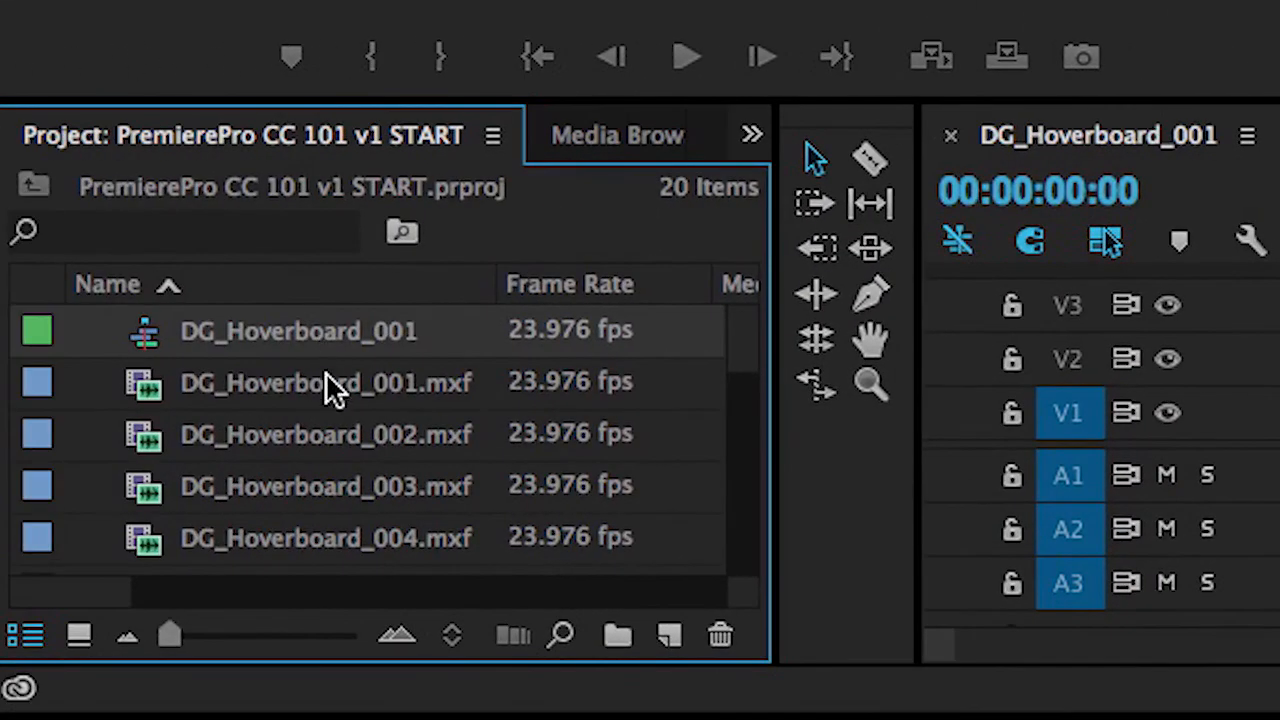
mouse_move(745, 345)
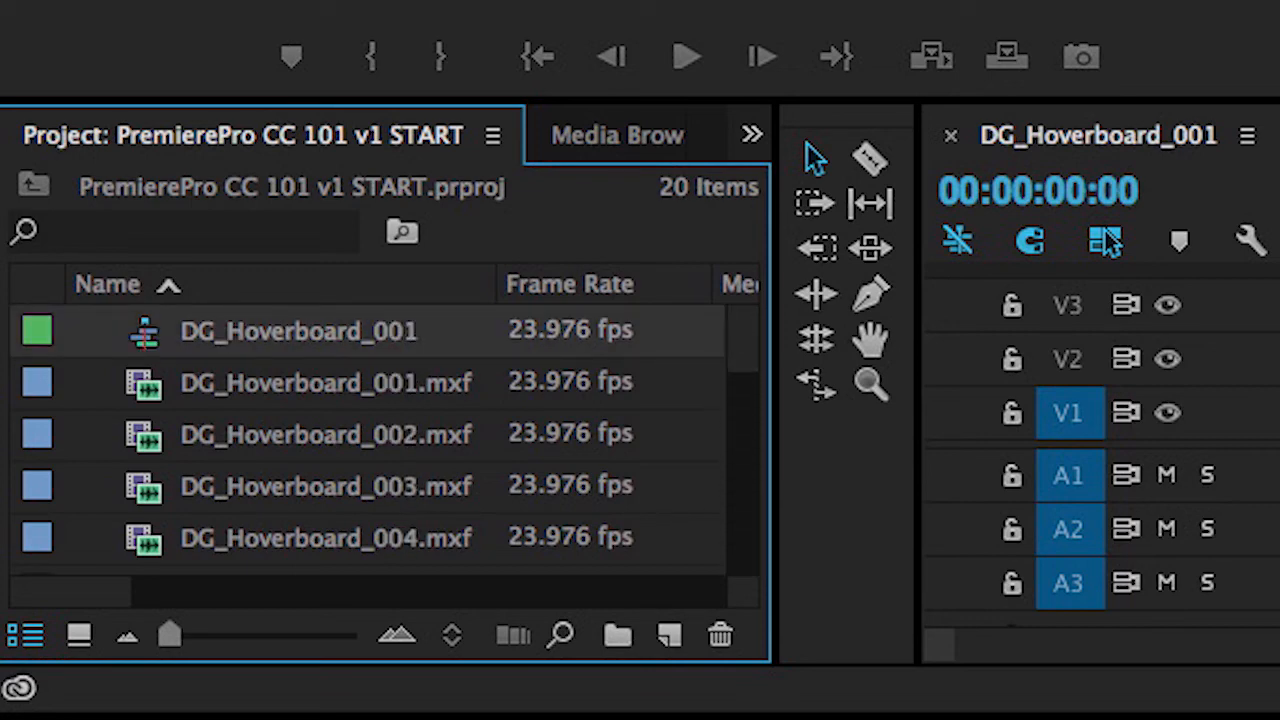
mouse_move(617, 635)
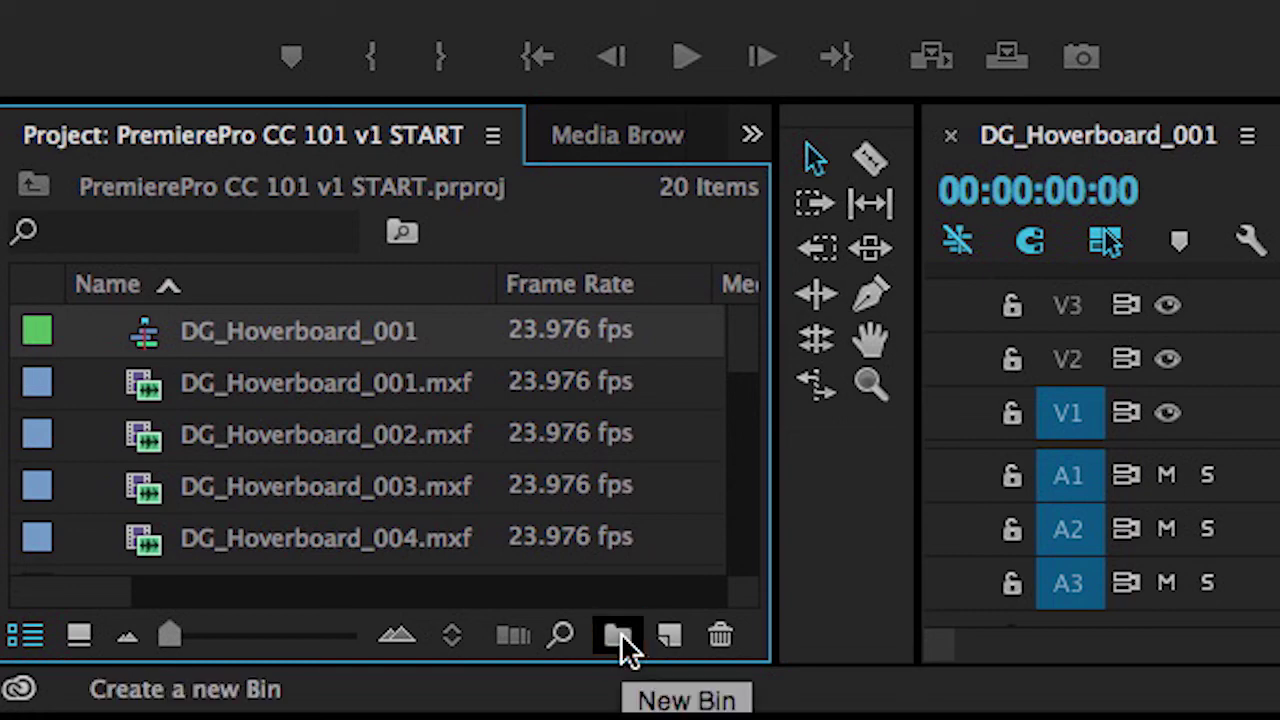
- Make a Footage bin holding the .mxf hoverboard clips, then collapse it
click(613, 635)
text(Footage)
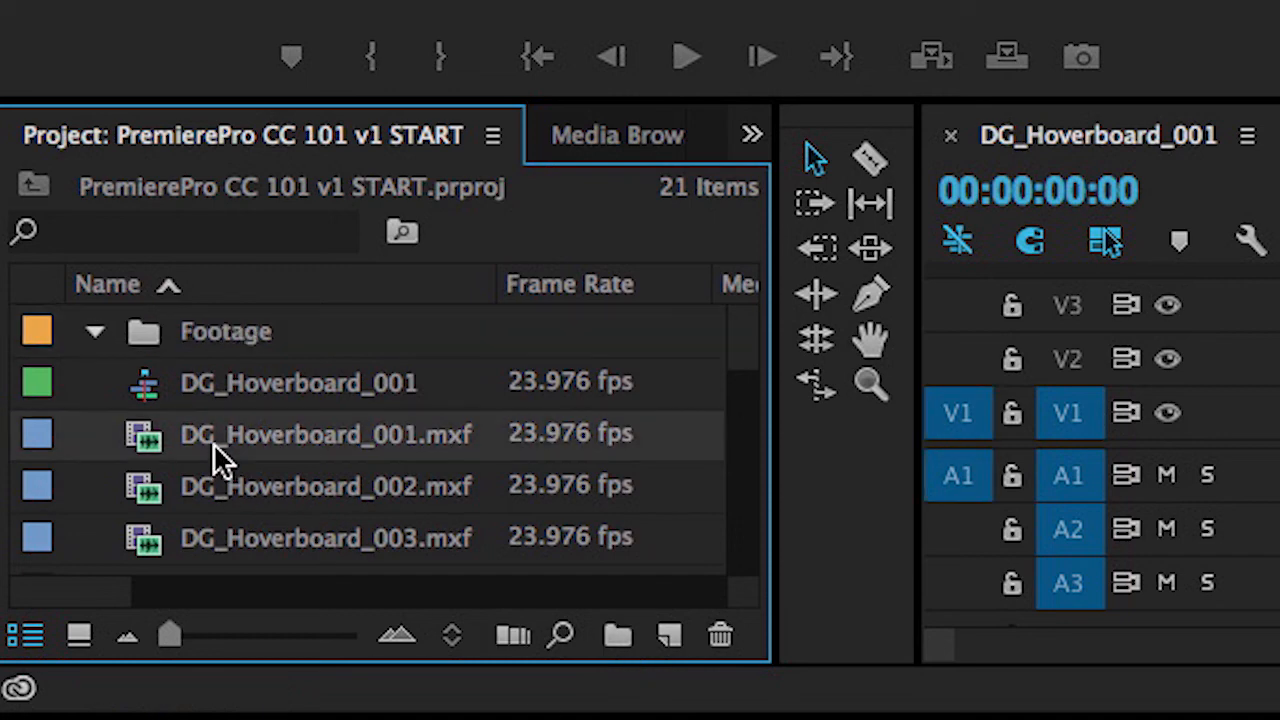
scroll(down, 3)
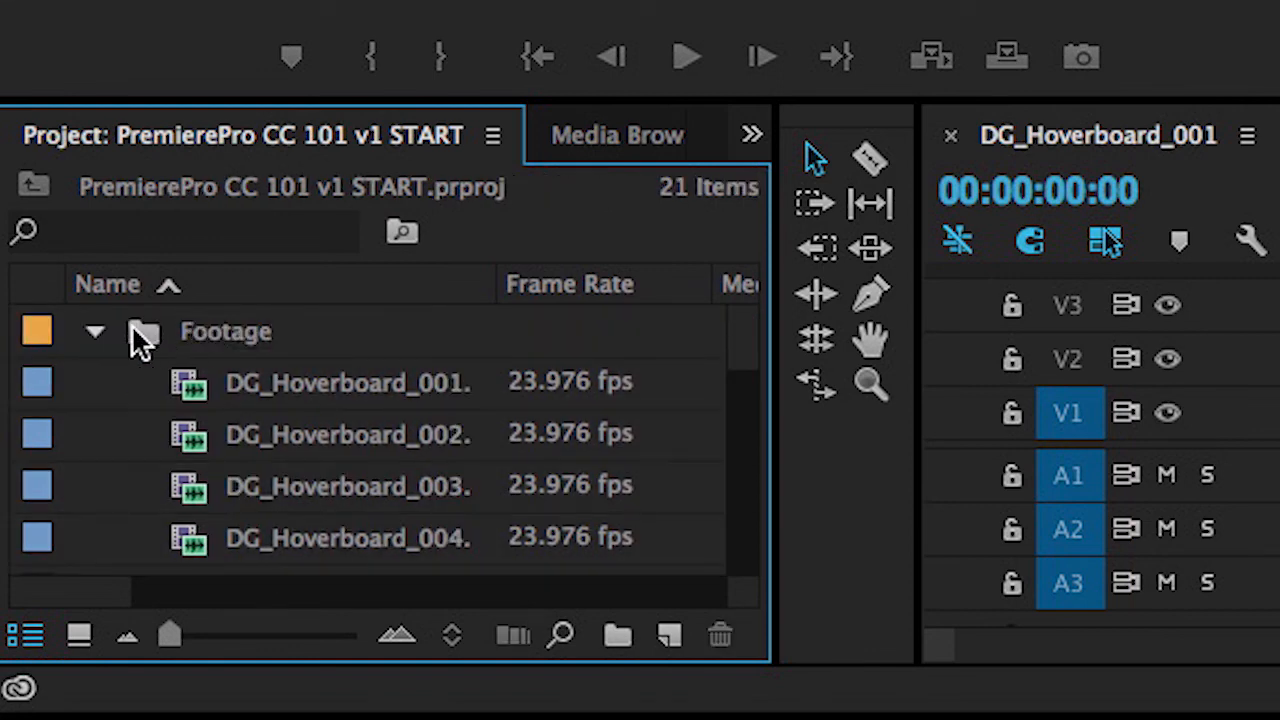
click(94, 331)
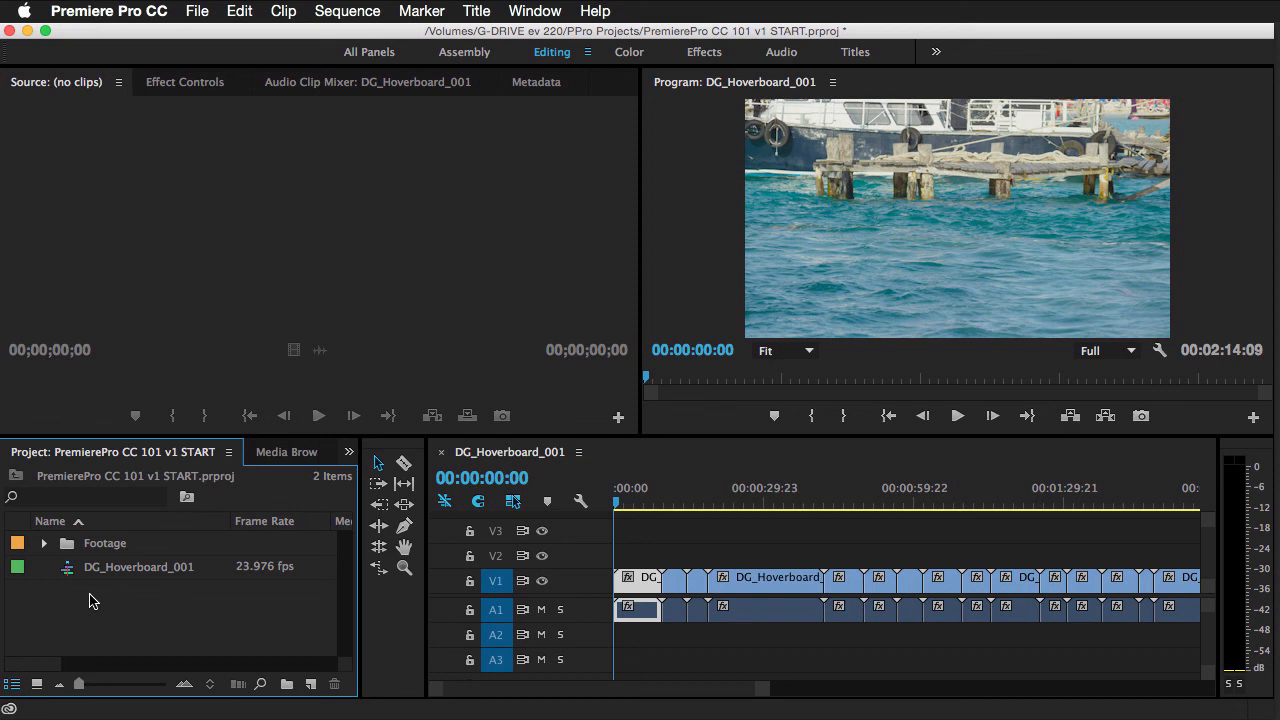
click(90, 600)
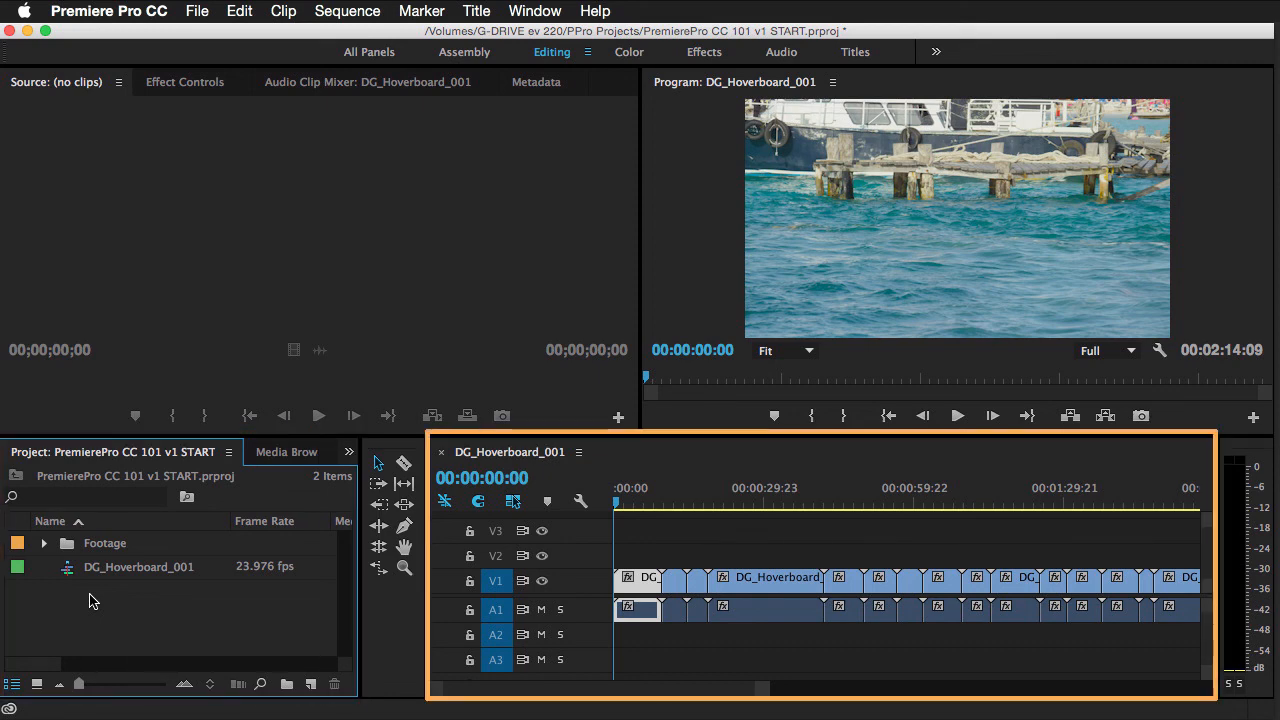
click(957, 217)
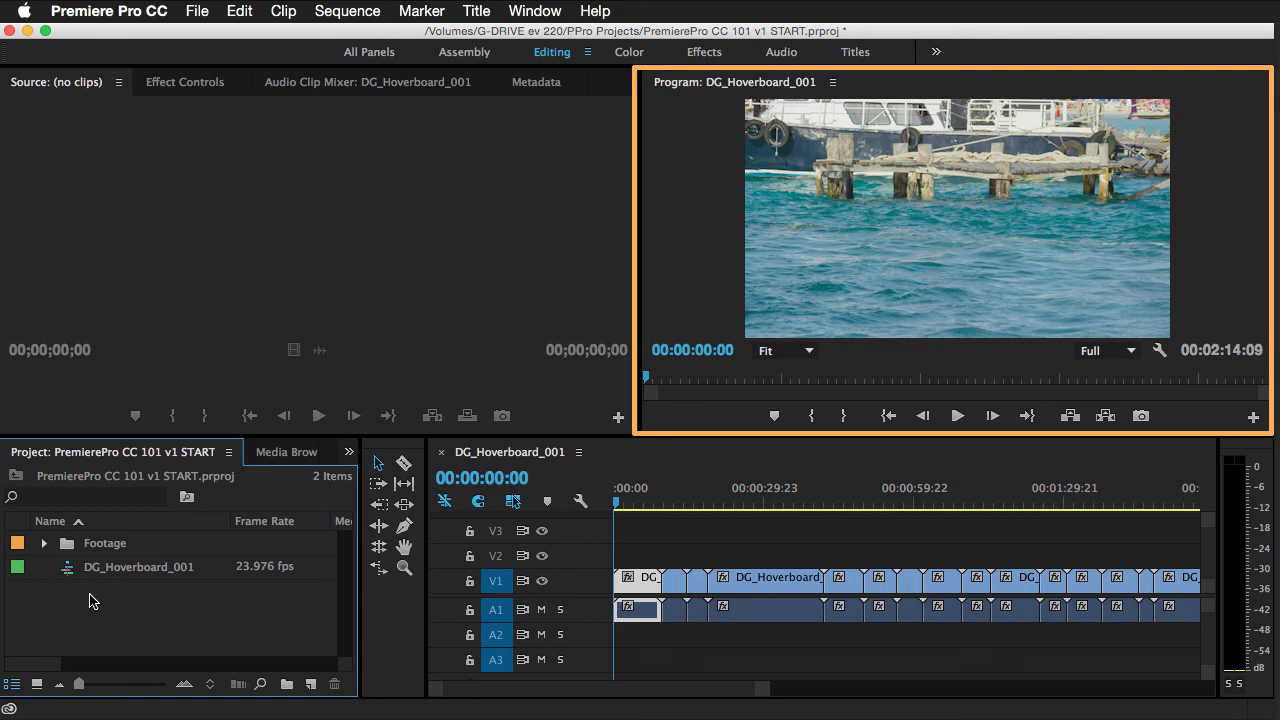